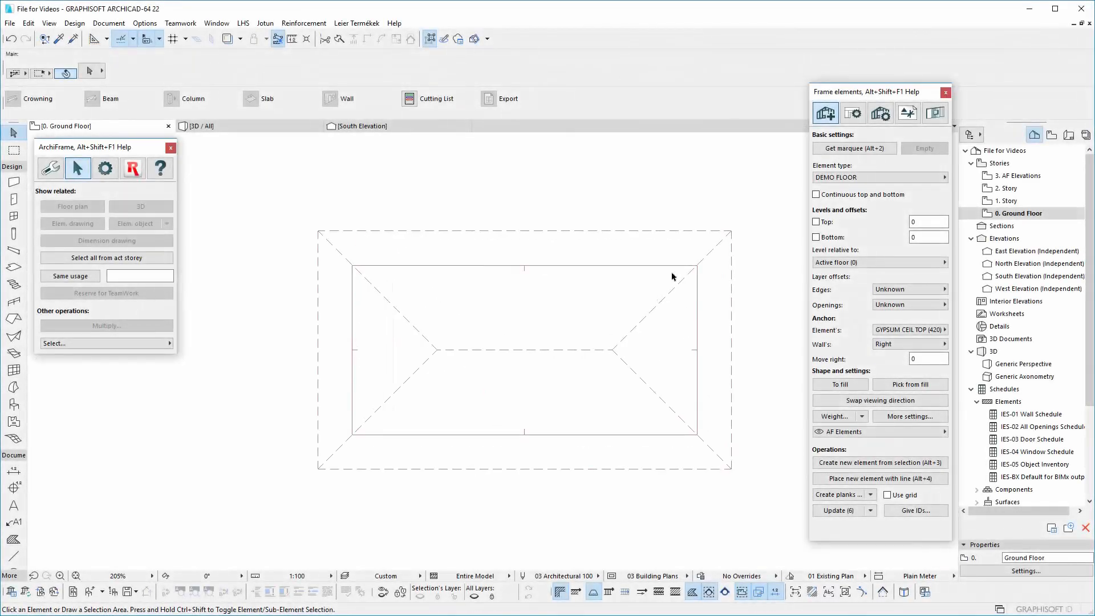
mouse_move(707, 438)
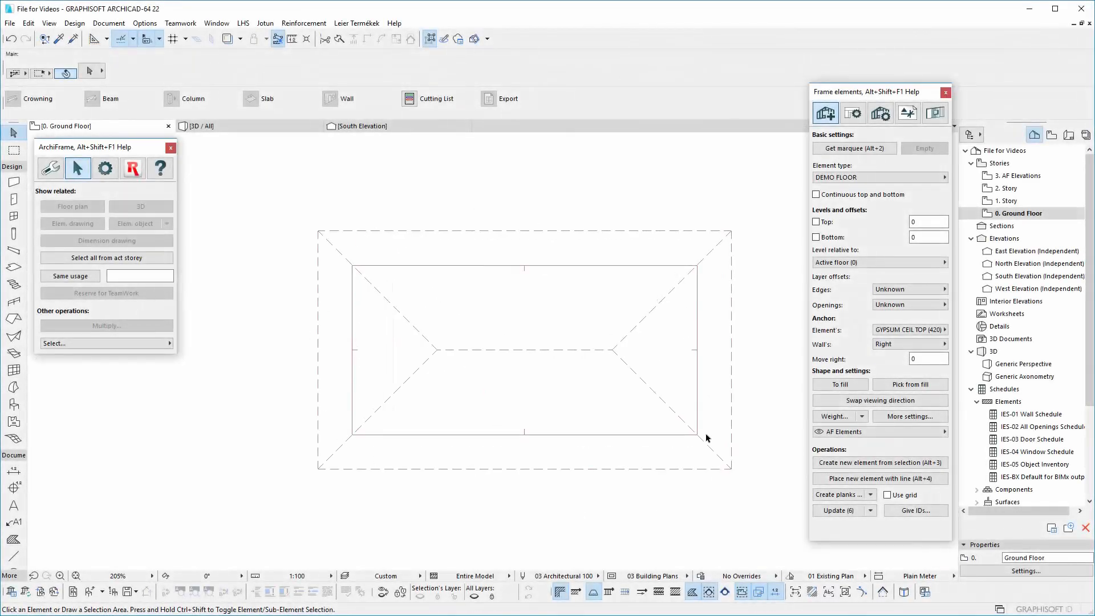
Zoom into the roof plan slightly while bringing up the DEMO FLOOR custom element settings.
scroll(down, 3)
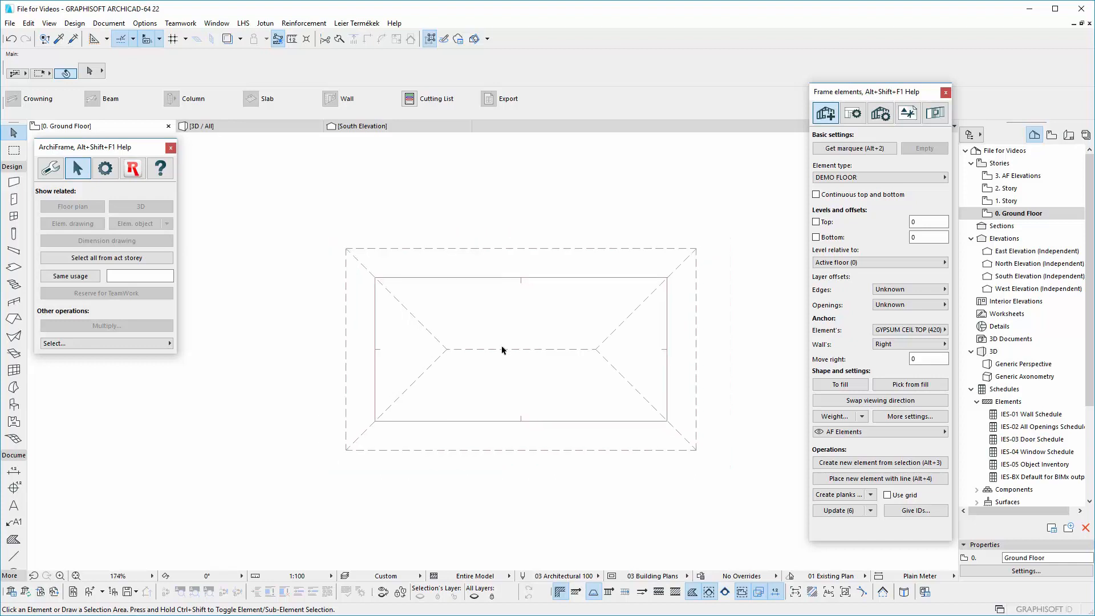
scroll(down, 3)
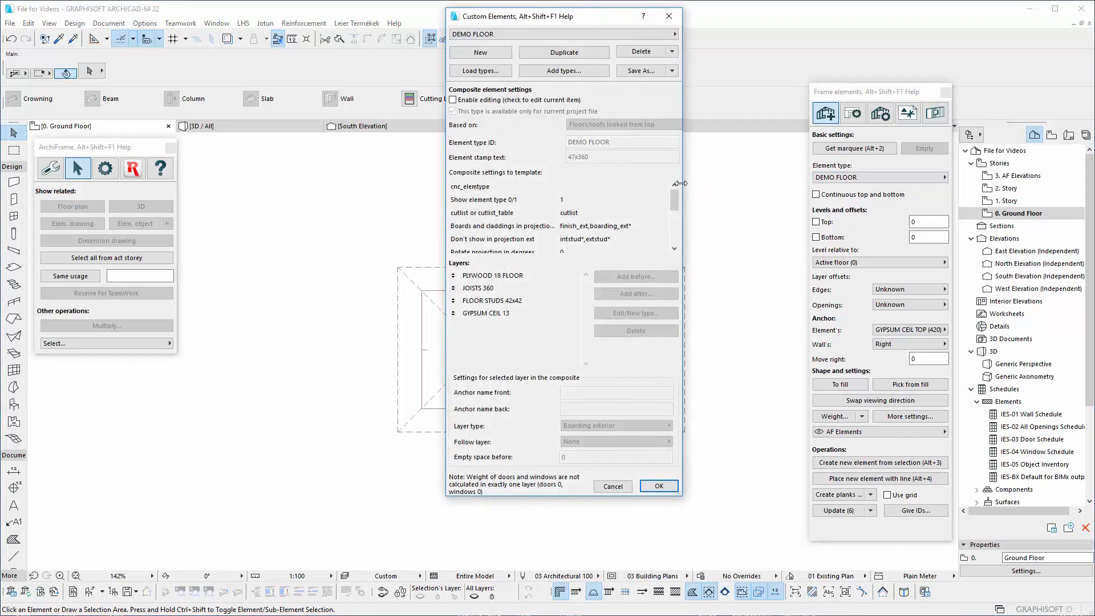
Create a new element type 'Roof example 01' and add two layers to it.
click(479, 52)
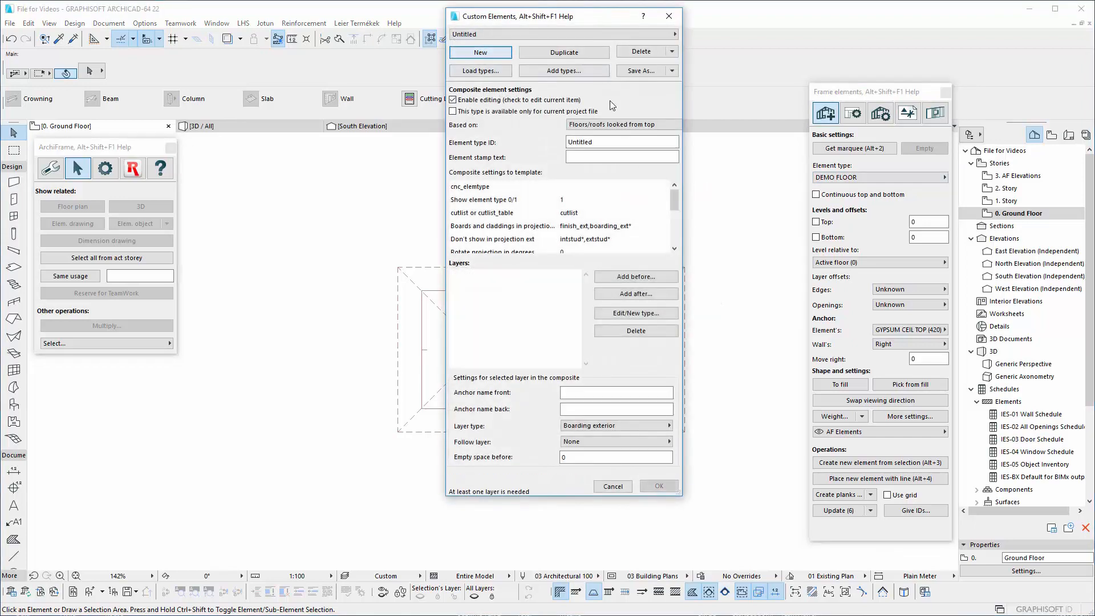
click(622, 125)
text(Roof)
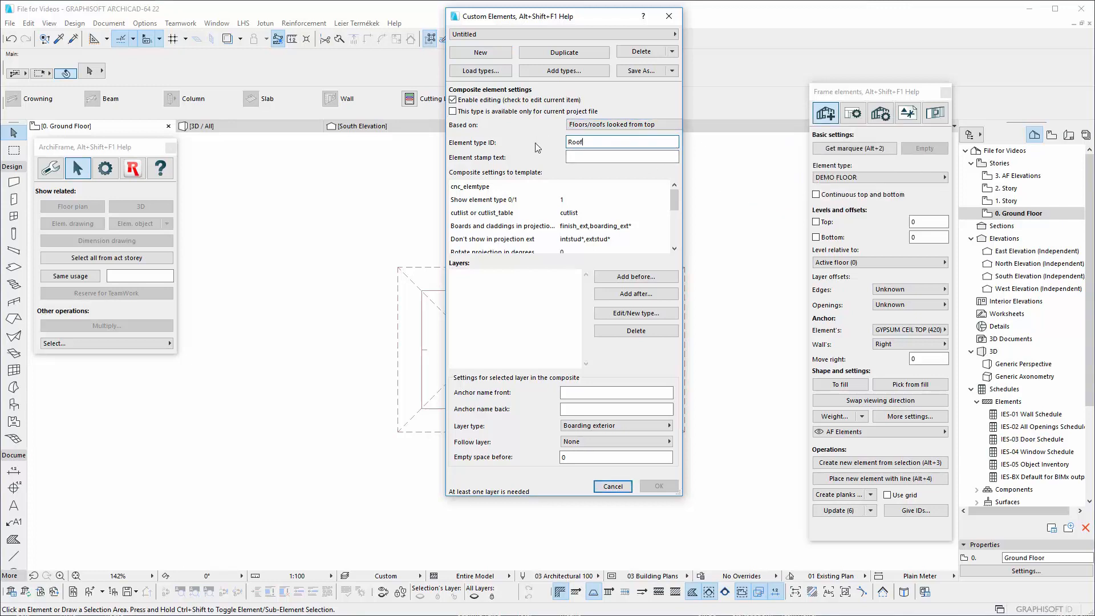
text(example)
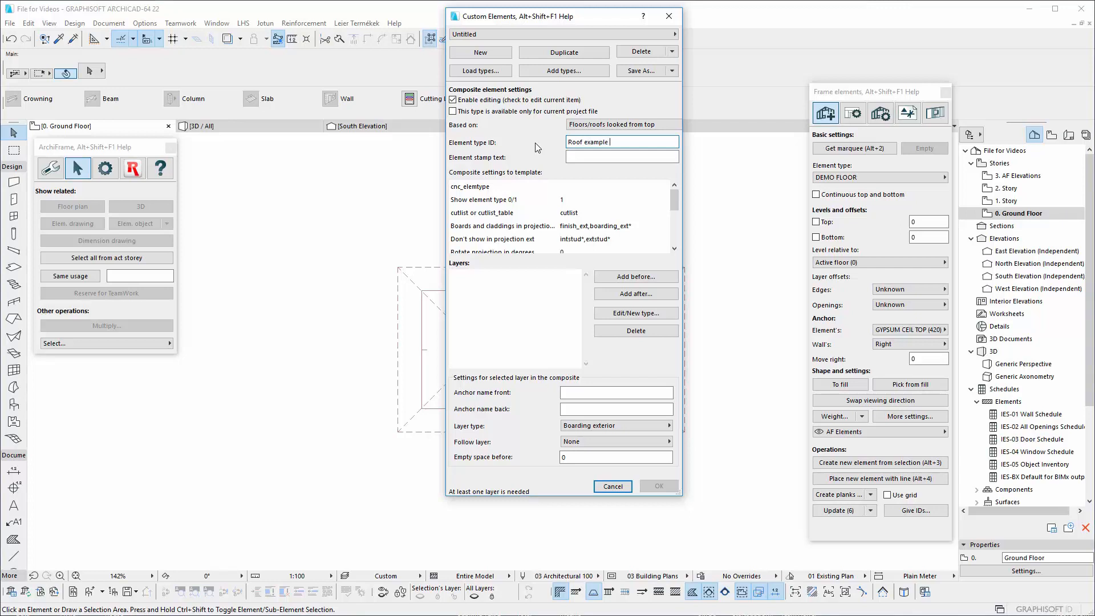
text(01)
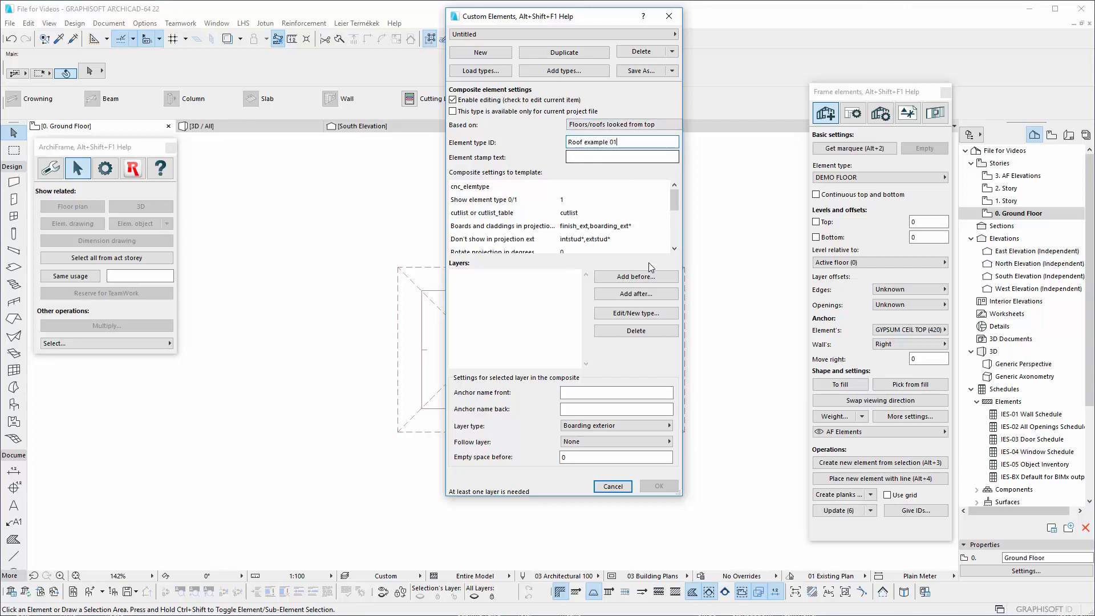
click(635, 276)
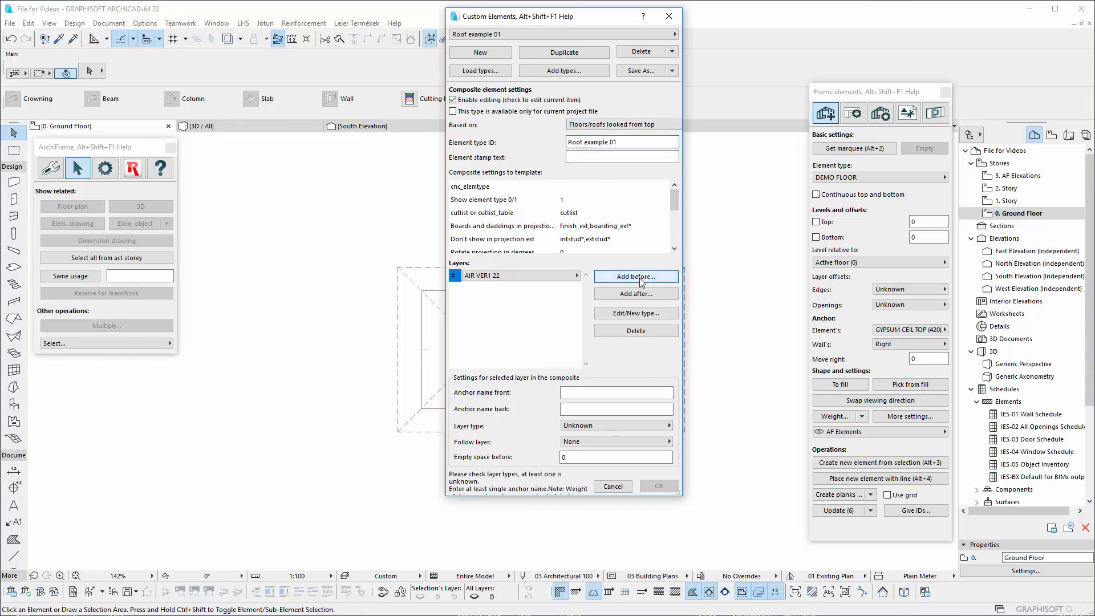
click(635, 276)
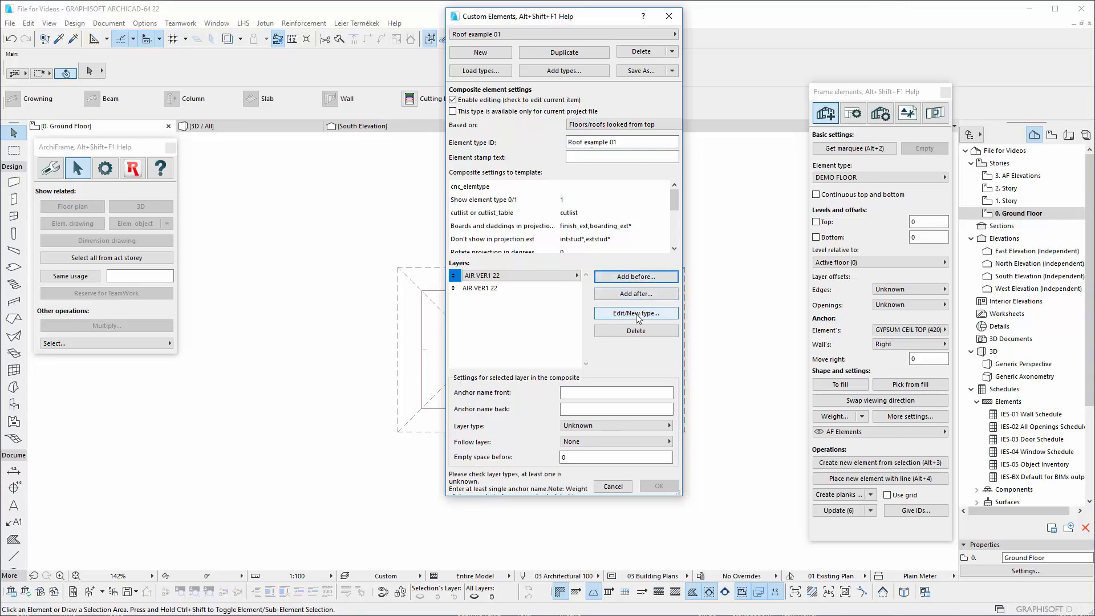
Create a new layer type 'Boarding ext' for the first layer, based on Boarding.
click(635, 313)
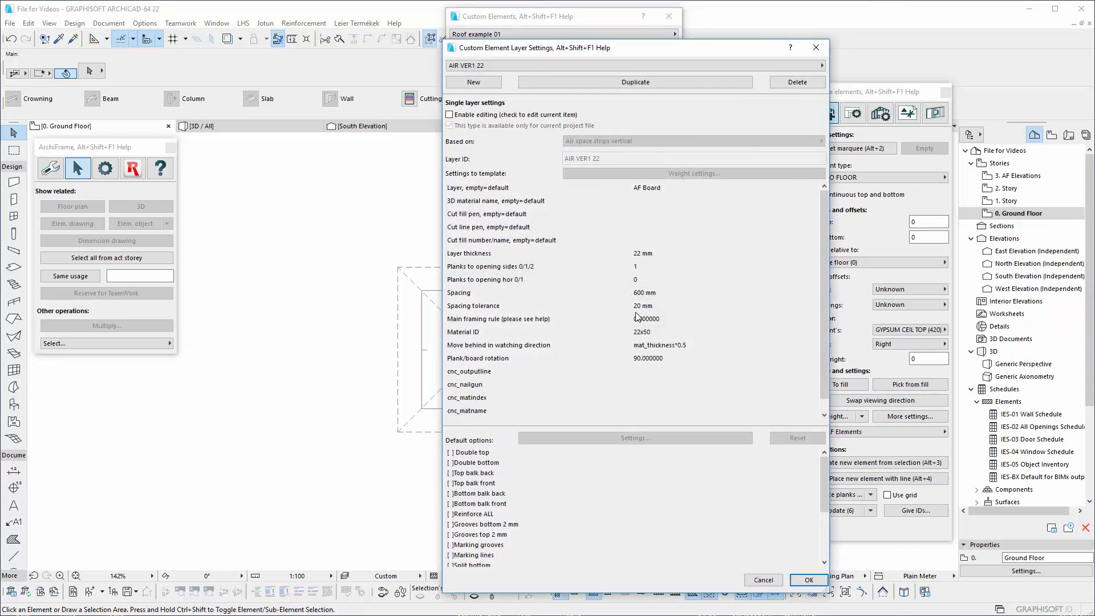
click(473, 82)
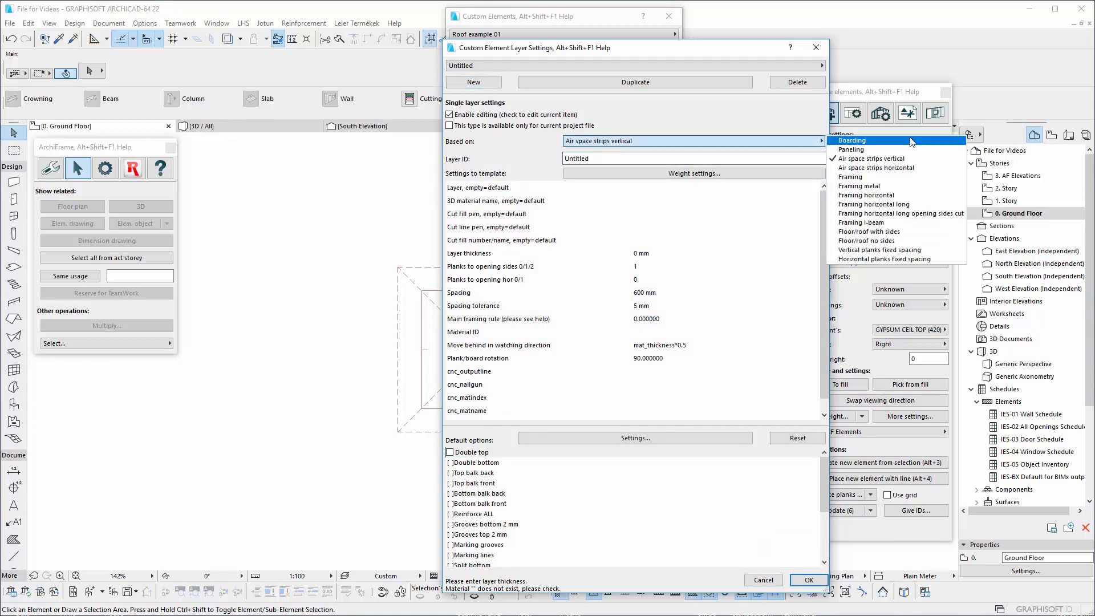
click(851, 140)
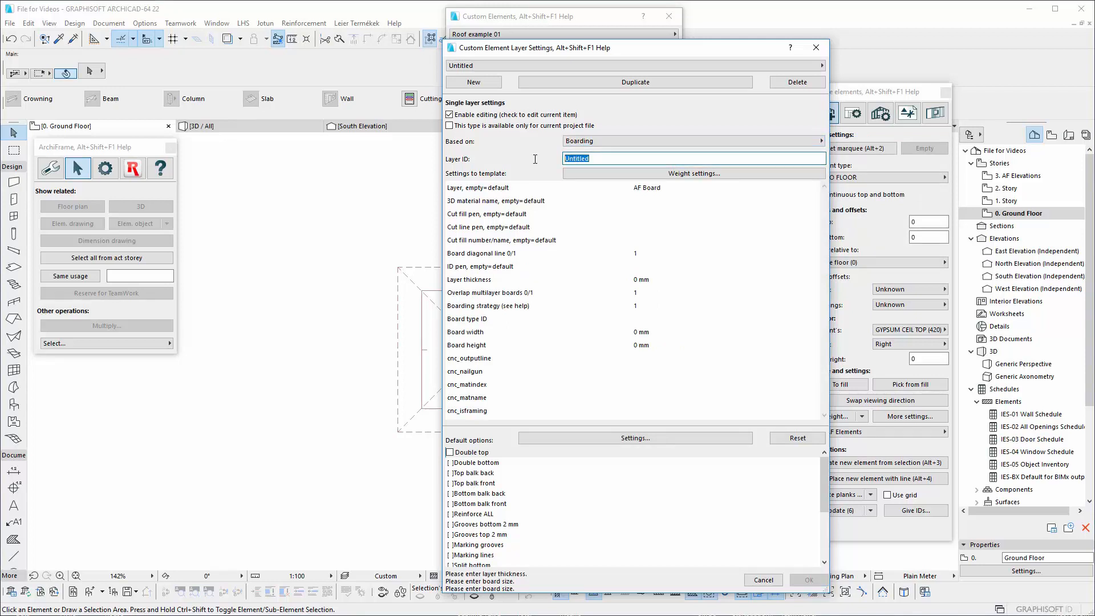
text(Bor)
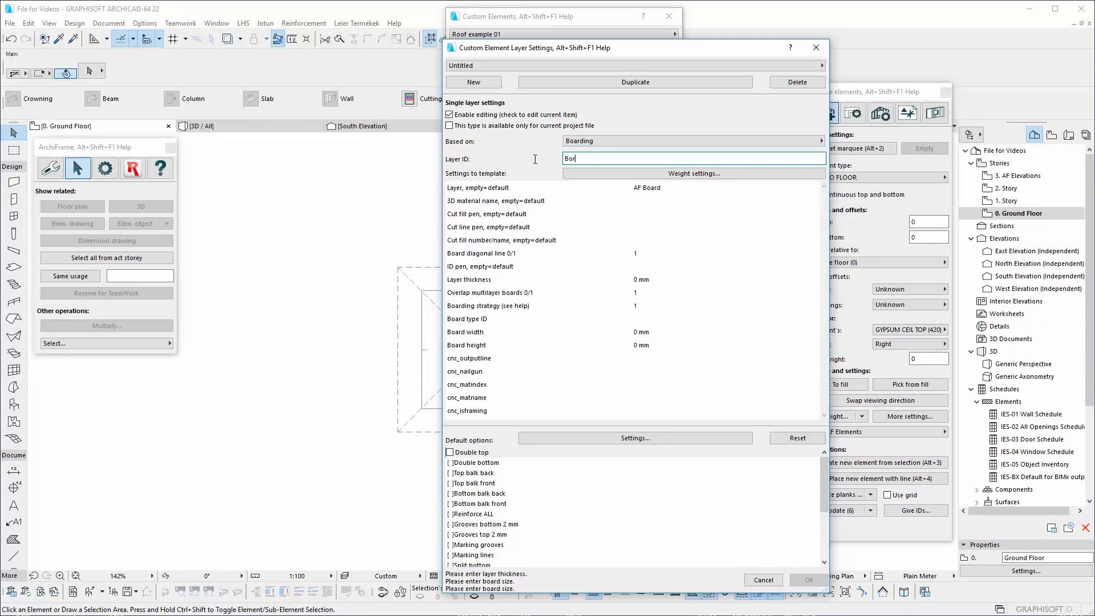
text(arding)
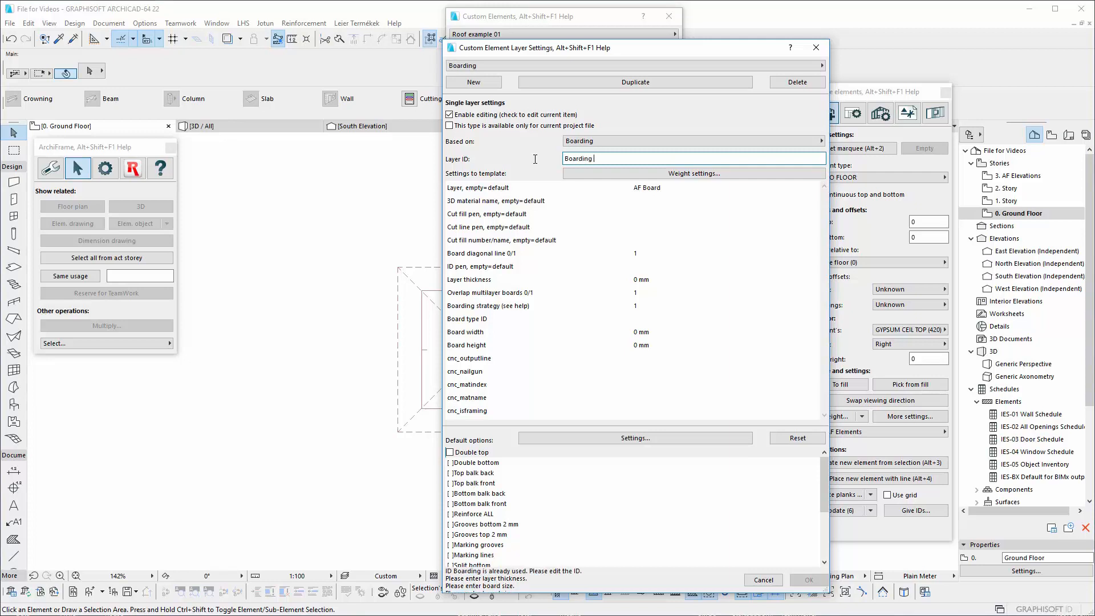
text(ext)
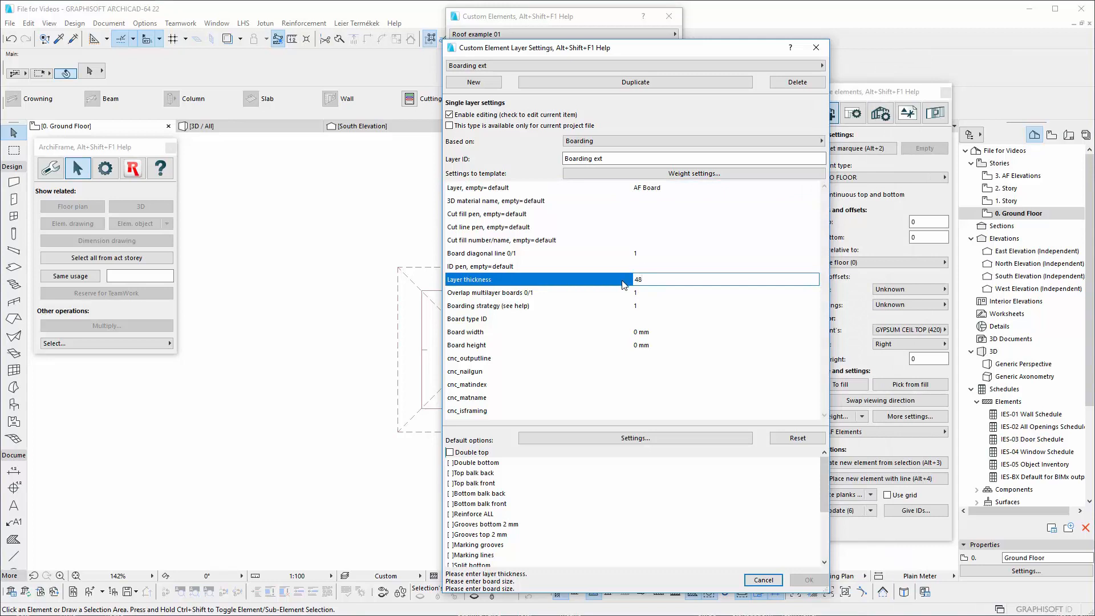
Give Boarding ext 48 mm thickness and 1000x1500 mm boards, then edit the second layer's type.
click(538, 332)
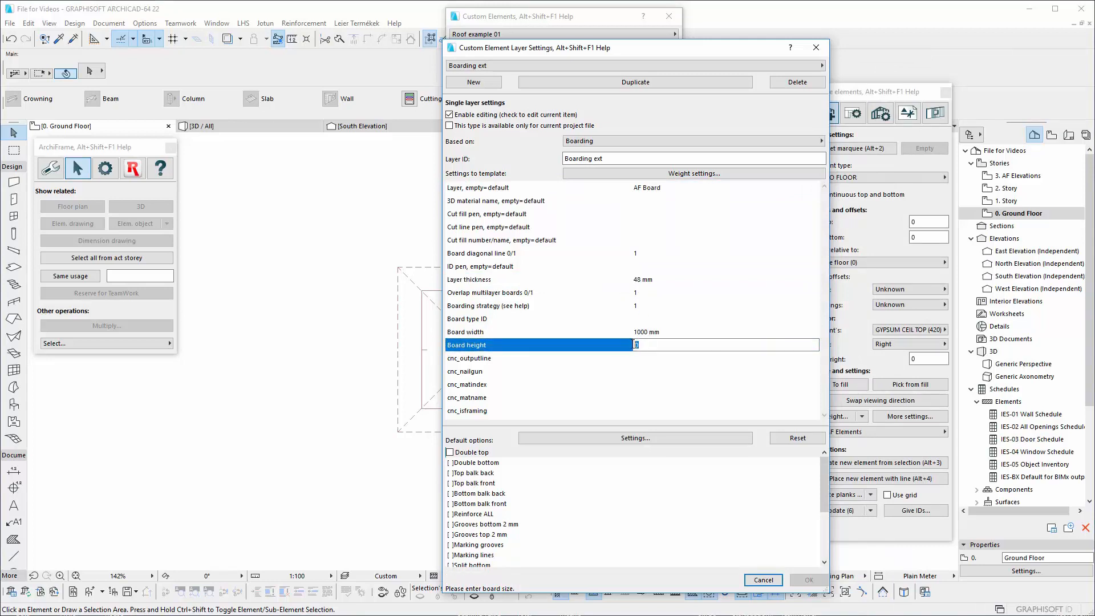
text(1500 mm)
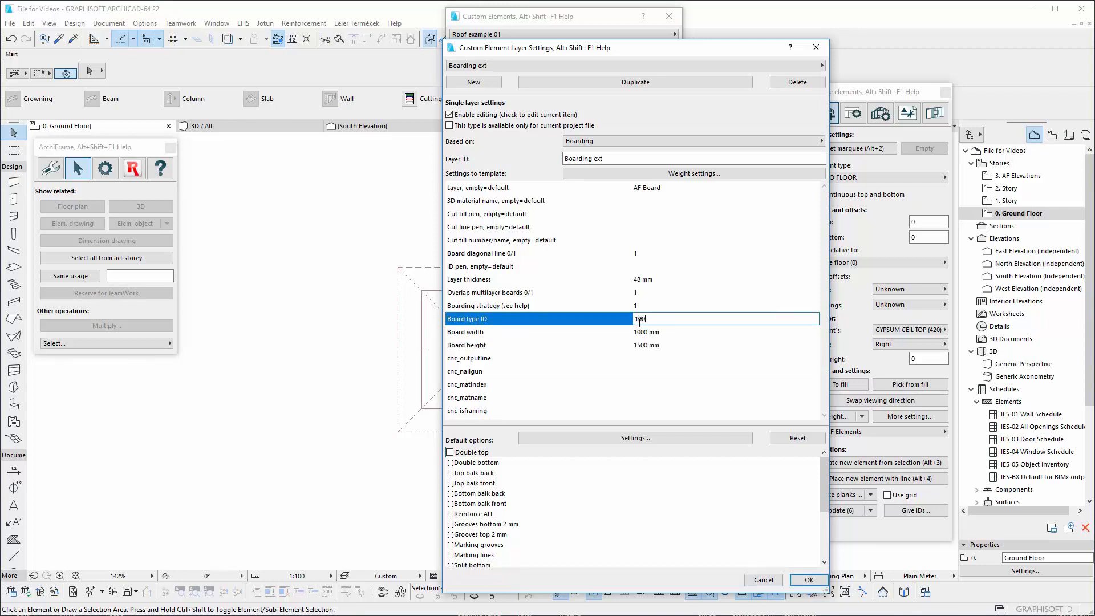
text(1000x1500)
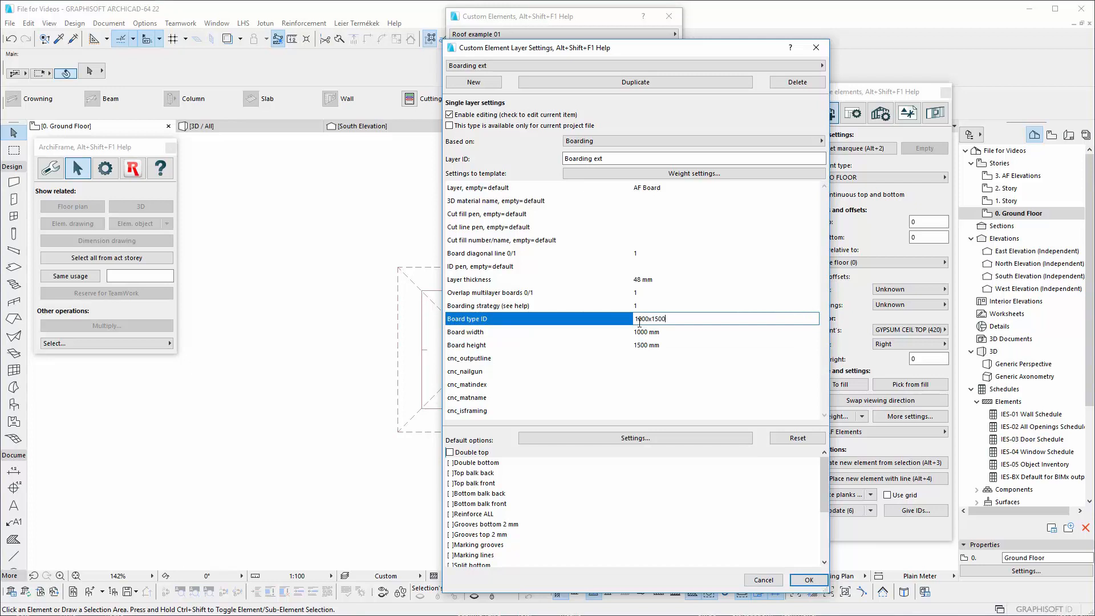
text(mm)
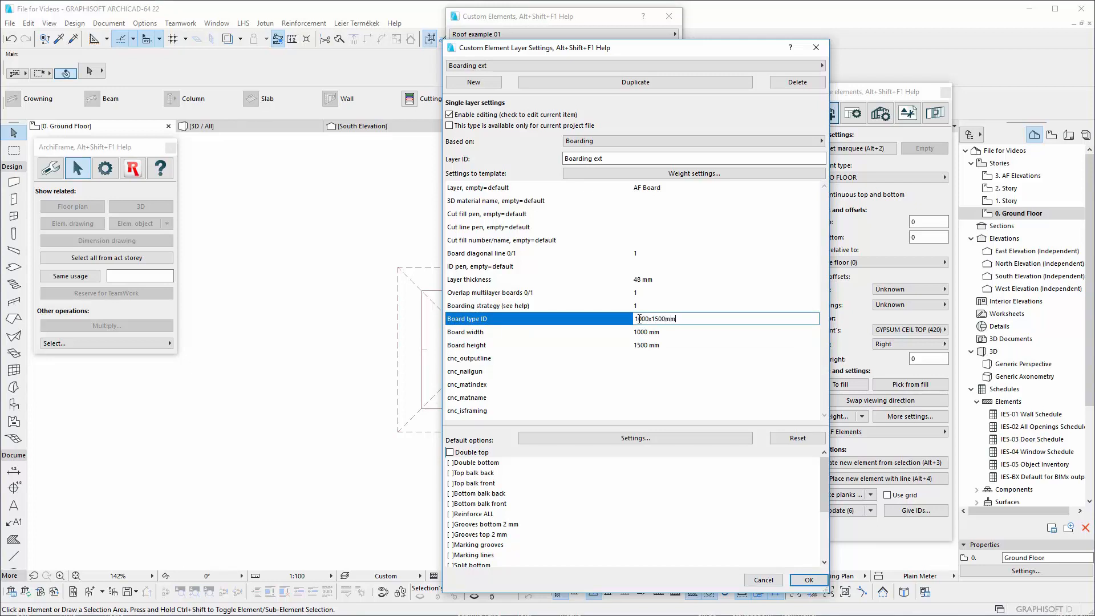
click(538, 332)
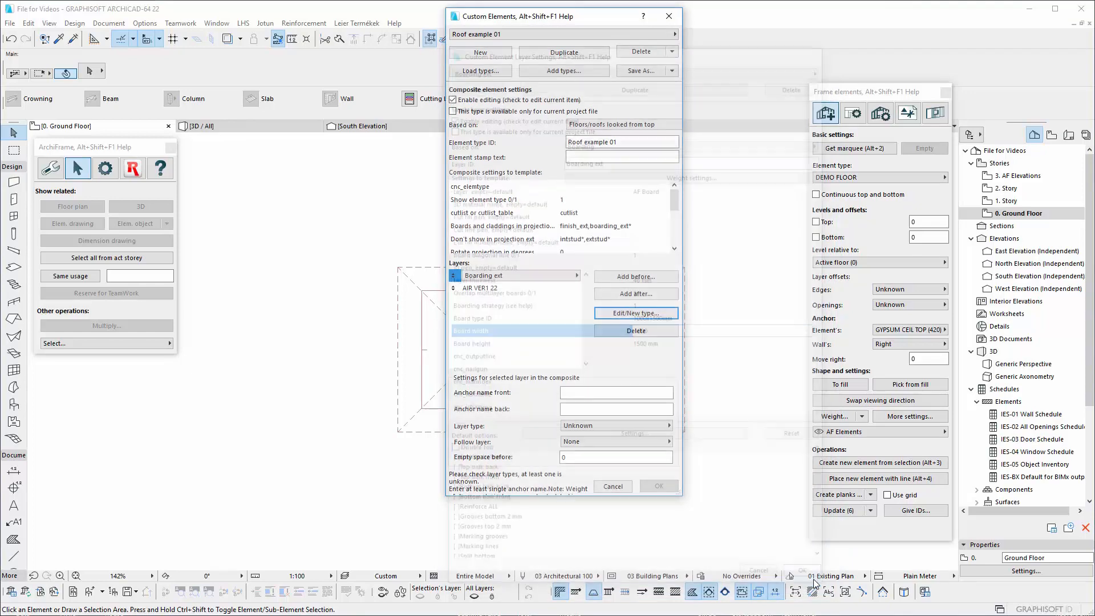
click(634, 330)
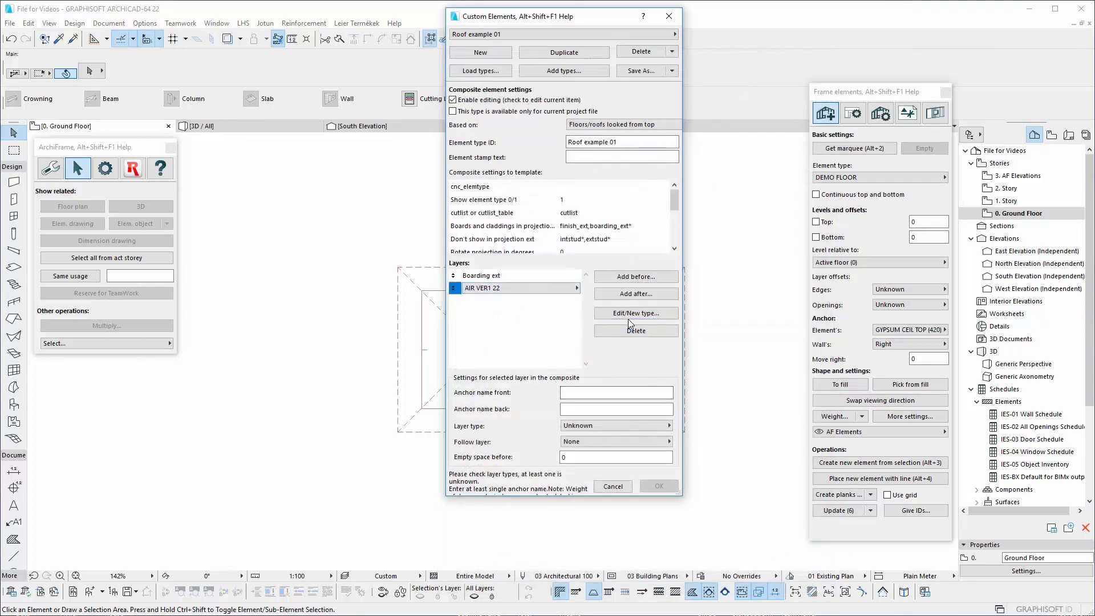
mouse_move(635, 313)
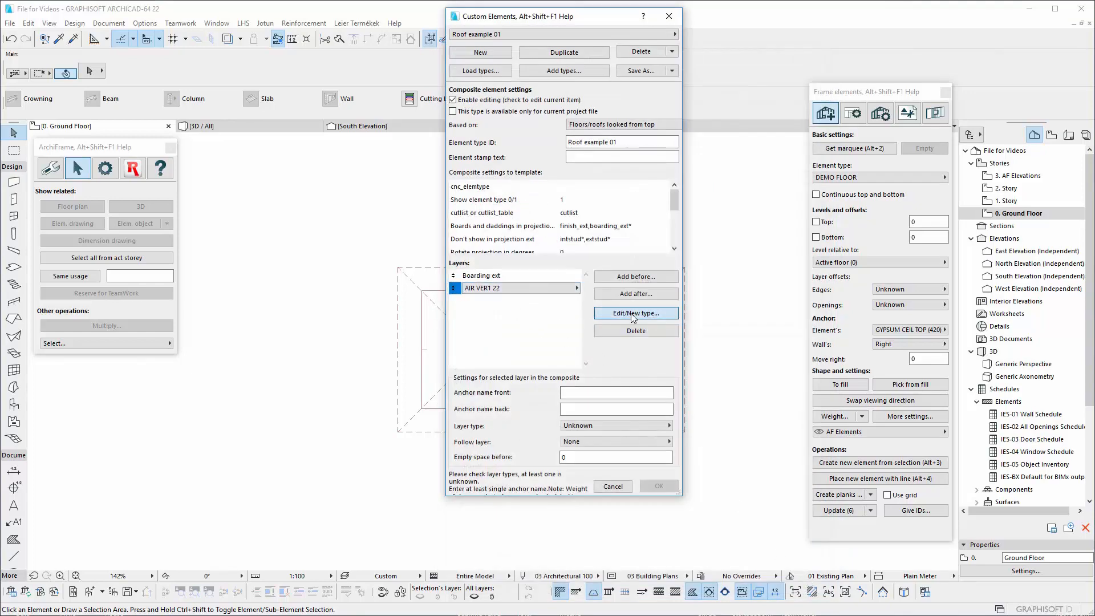
click(635, 313)
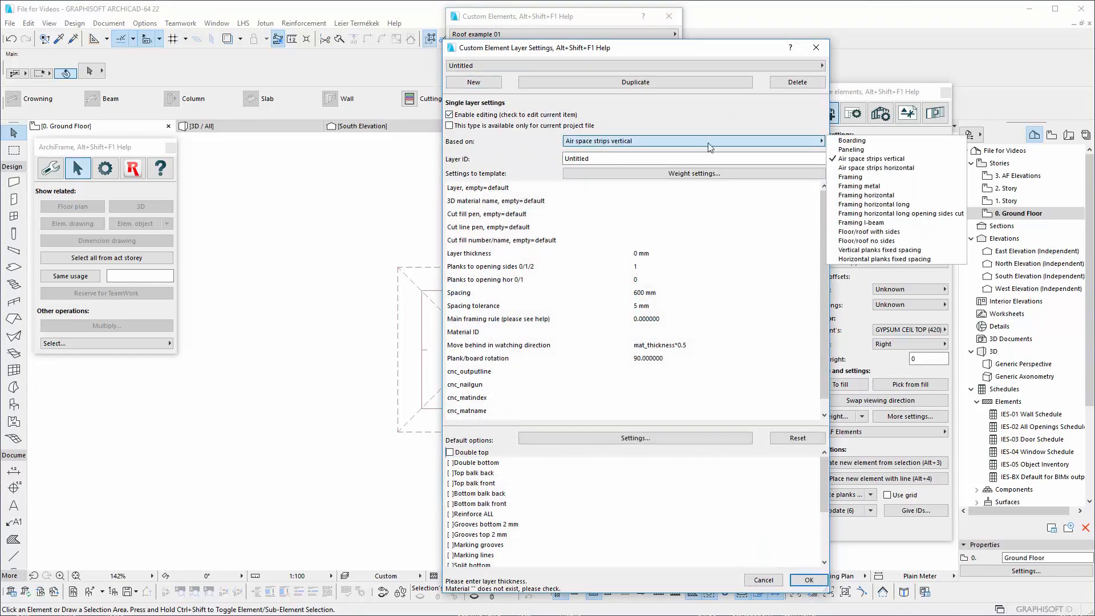
mouse_move(866, 240)
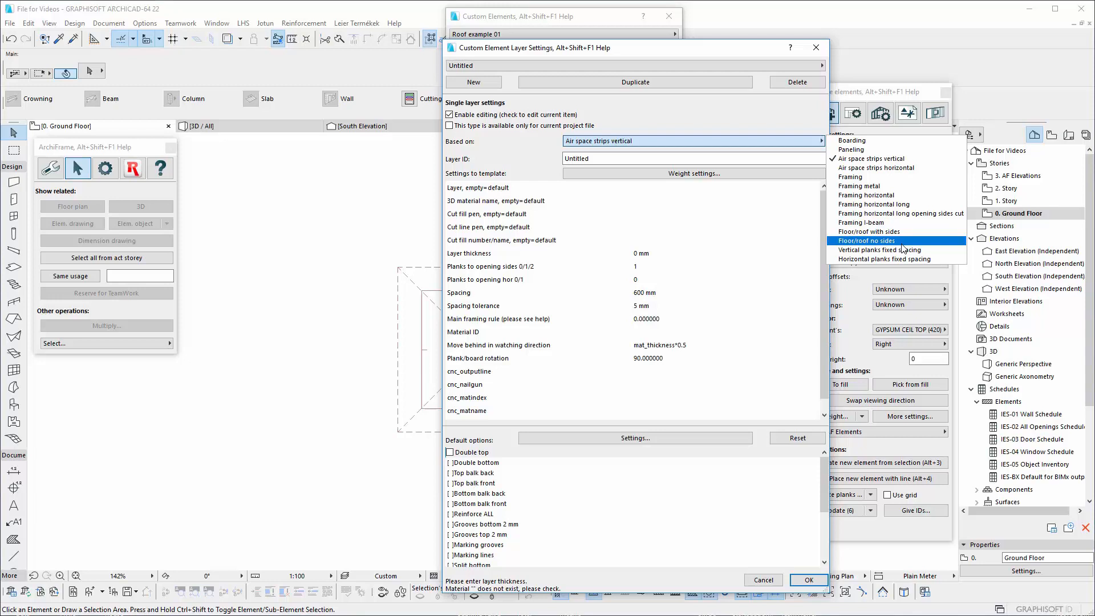
Define a 'Plank' Floor/roof no sides type on AF Planks with 48x220 material.
click(867, 240)
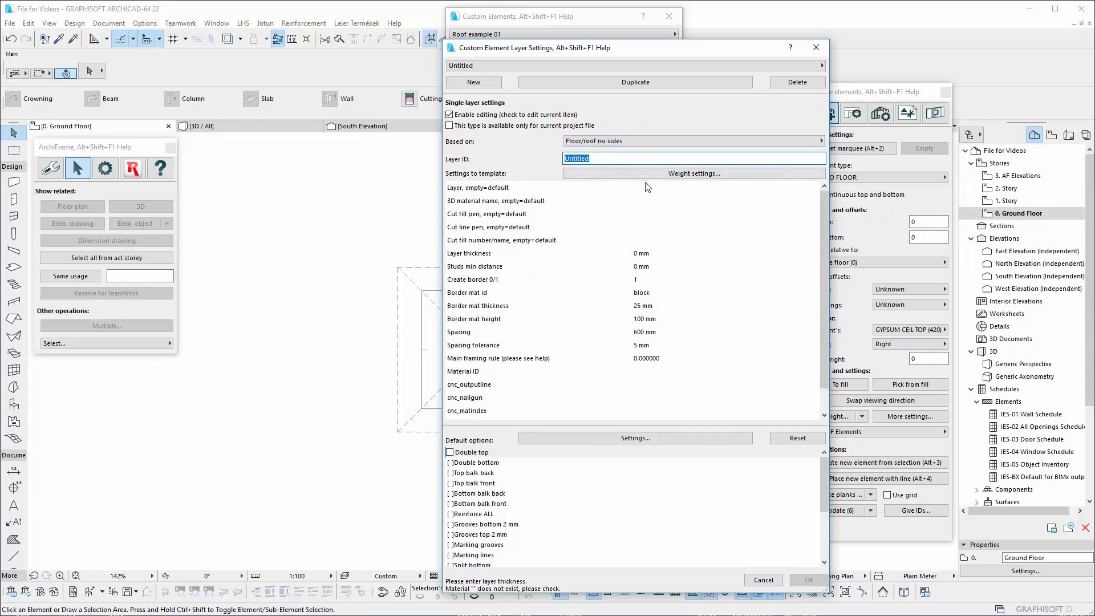
text(Plank)
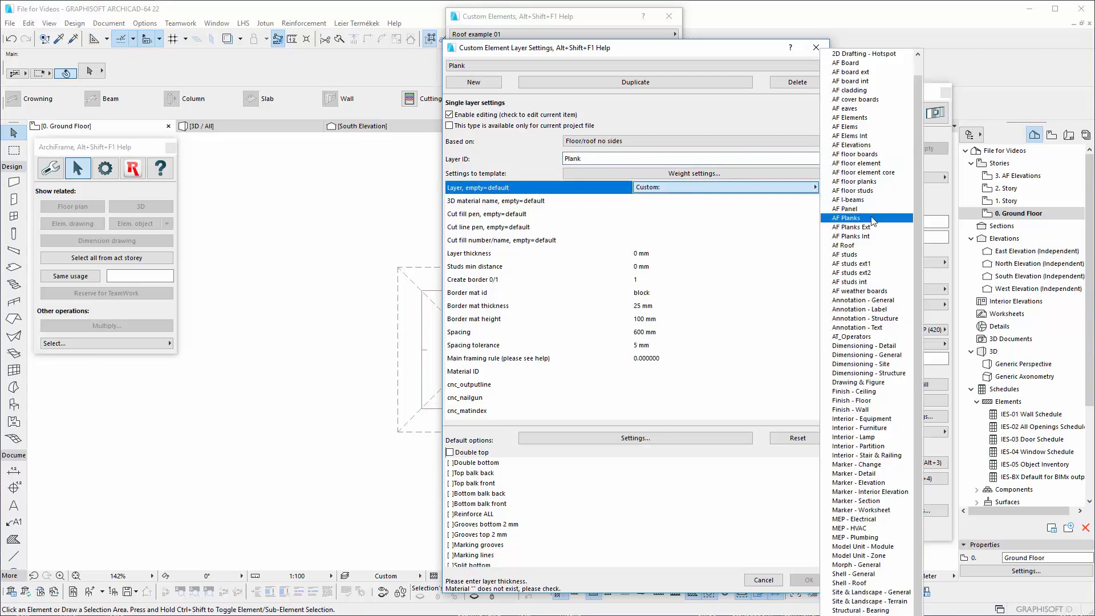
click(847, 217)
text(48)
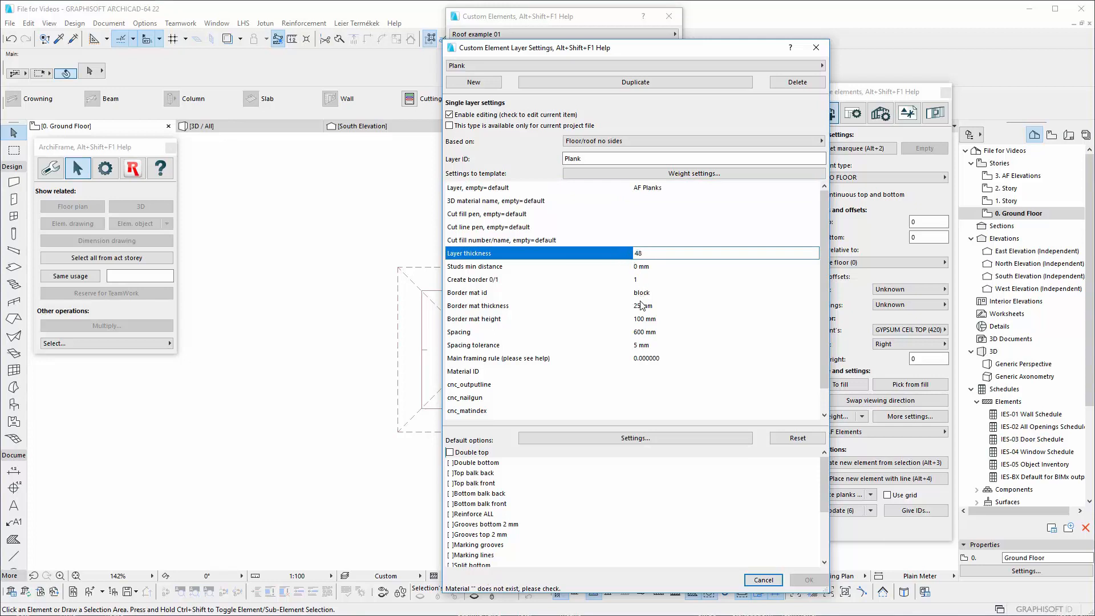
click(477, 305)
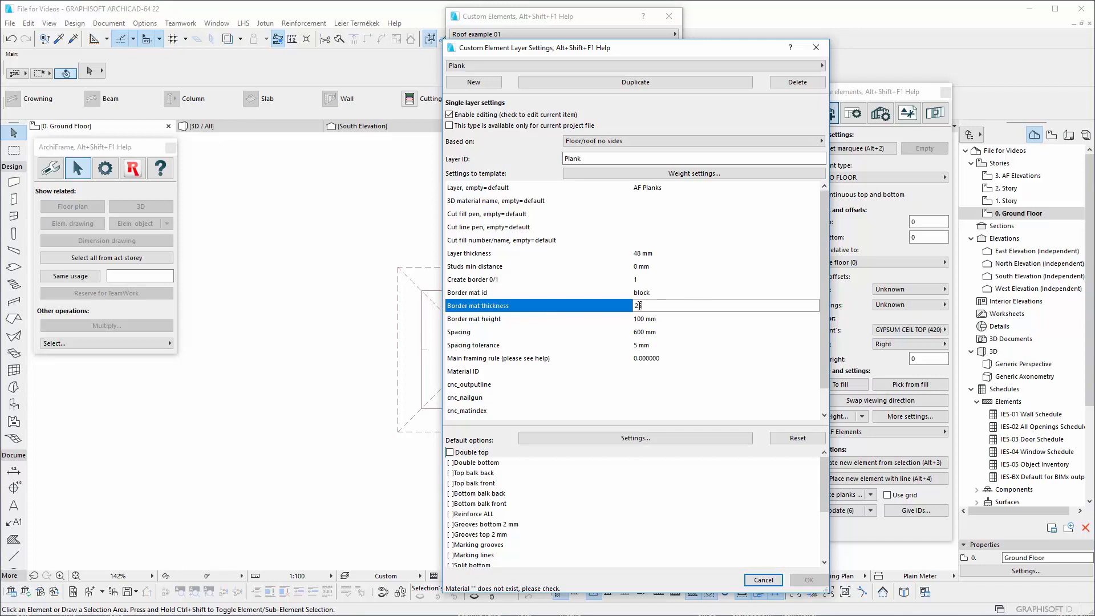
text(48 mm)
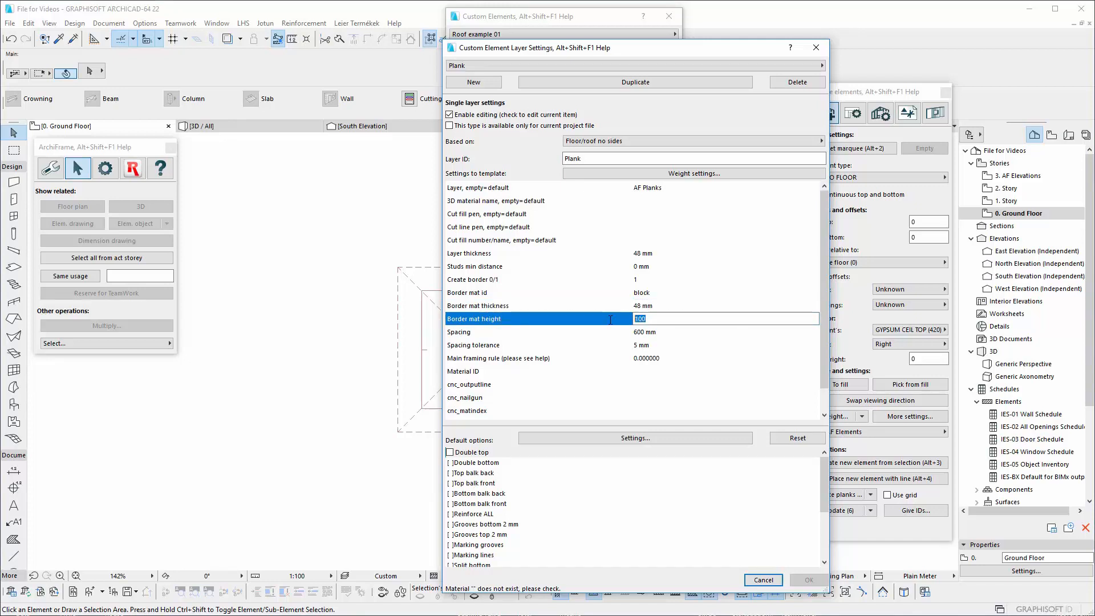
text(220)
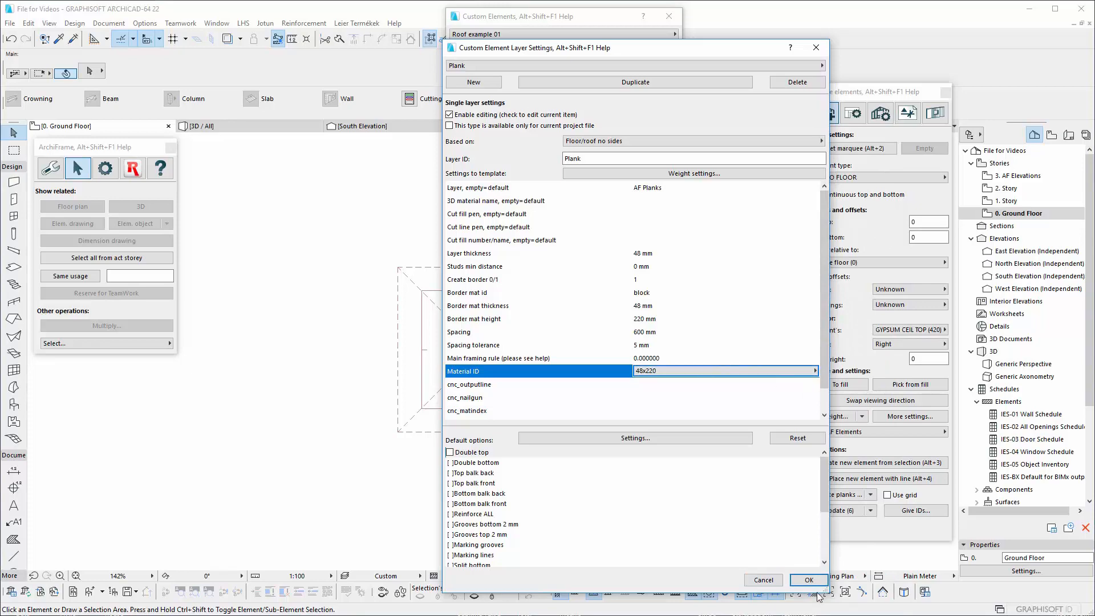
click(809, 579)
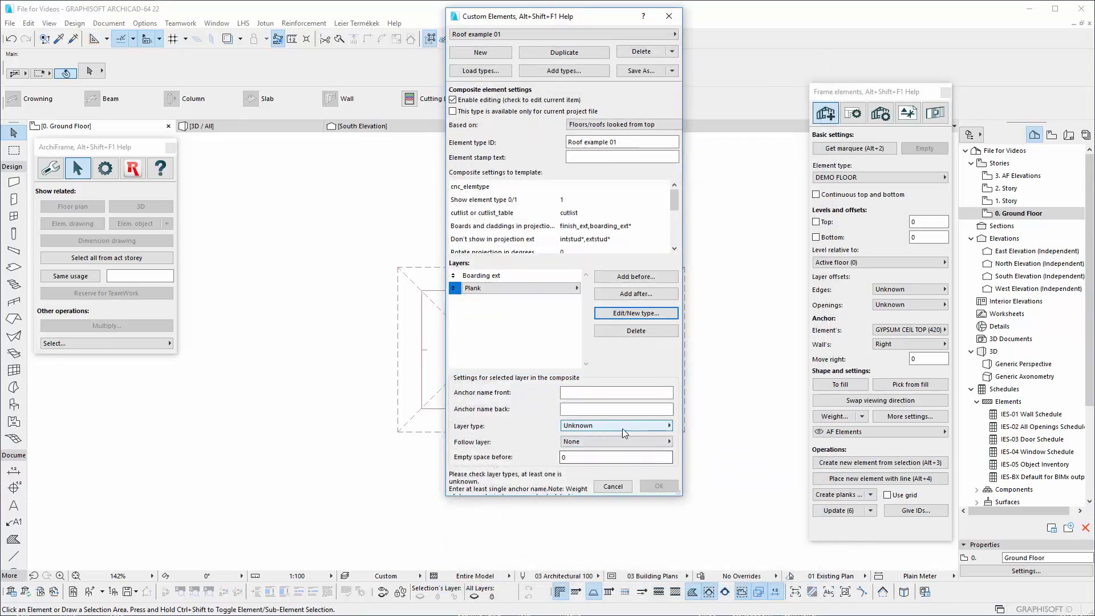
Set the Plank layer to Main framing with anchors Frame int (front) and Frame ext (back).
click(615, 426)
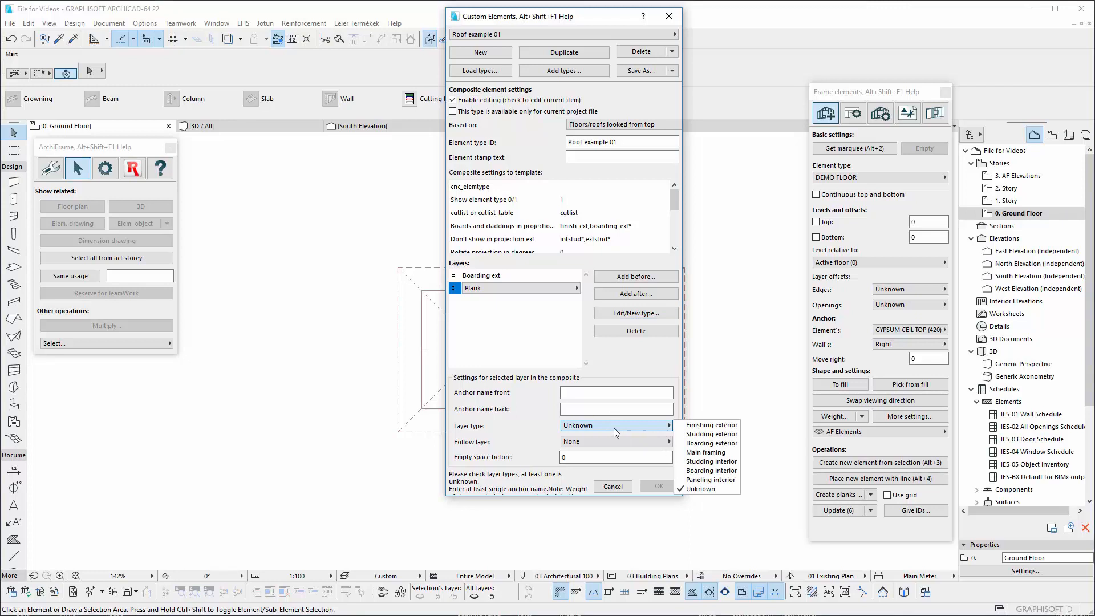
click(705, 453)
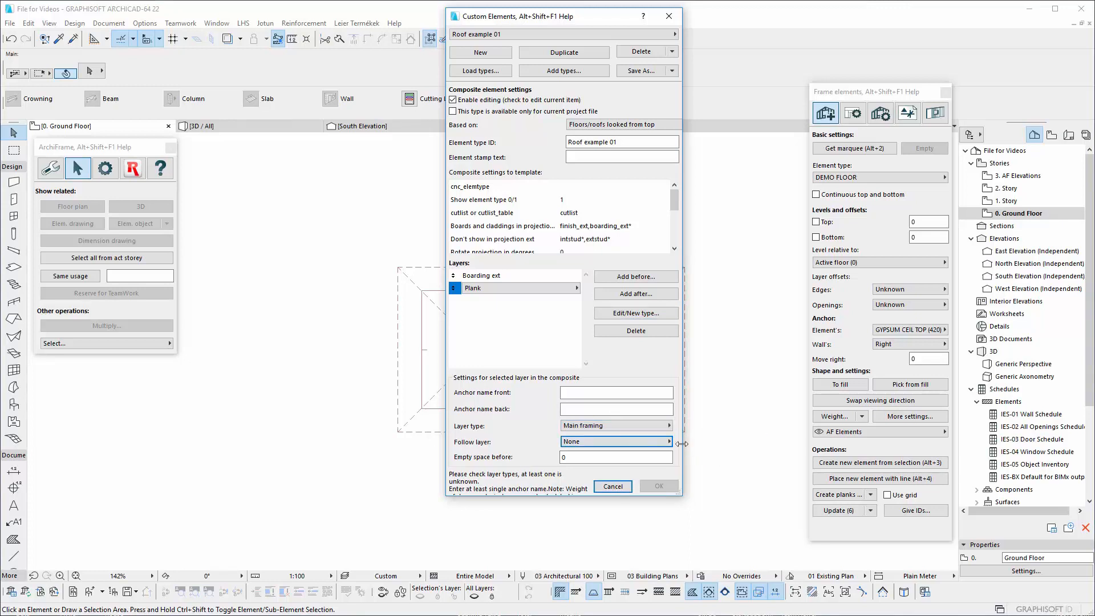
click(616, 392)
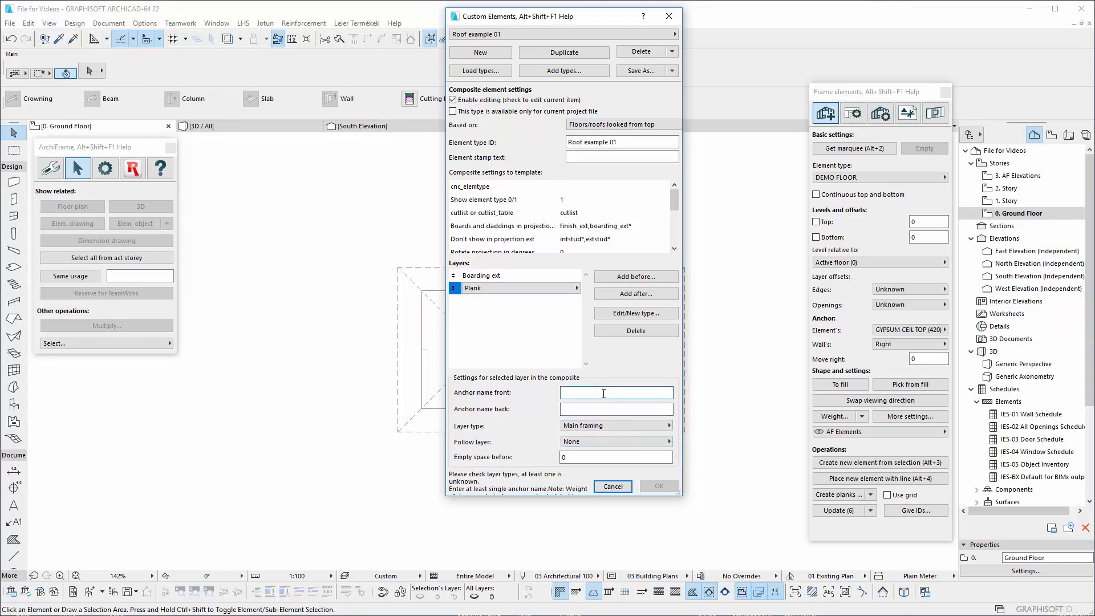
text(Framing int)
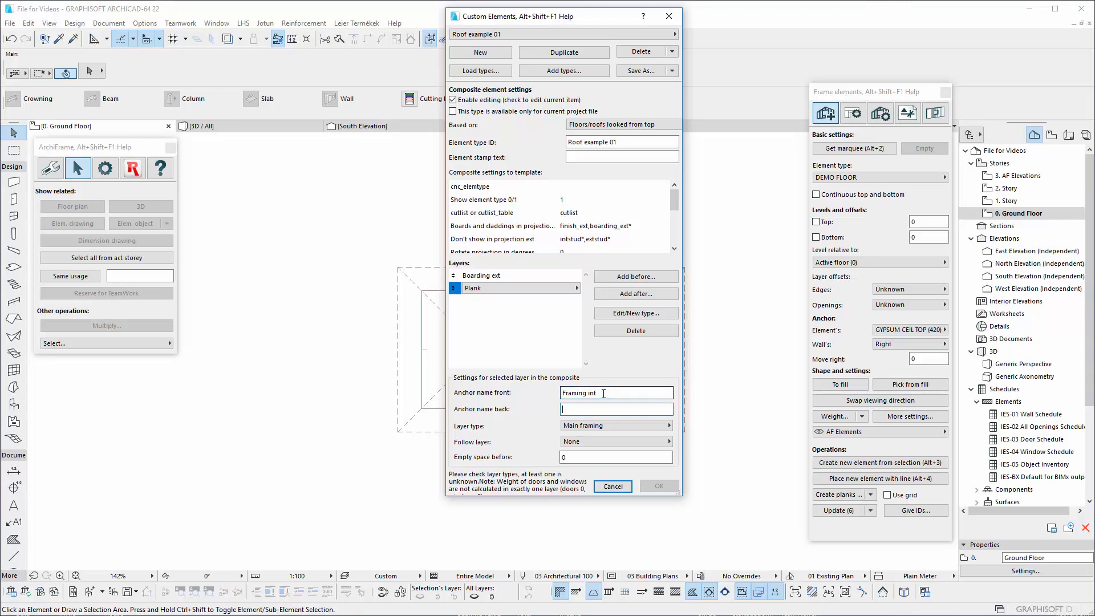
text(Frame ext)
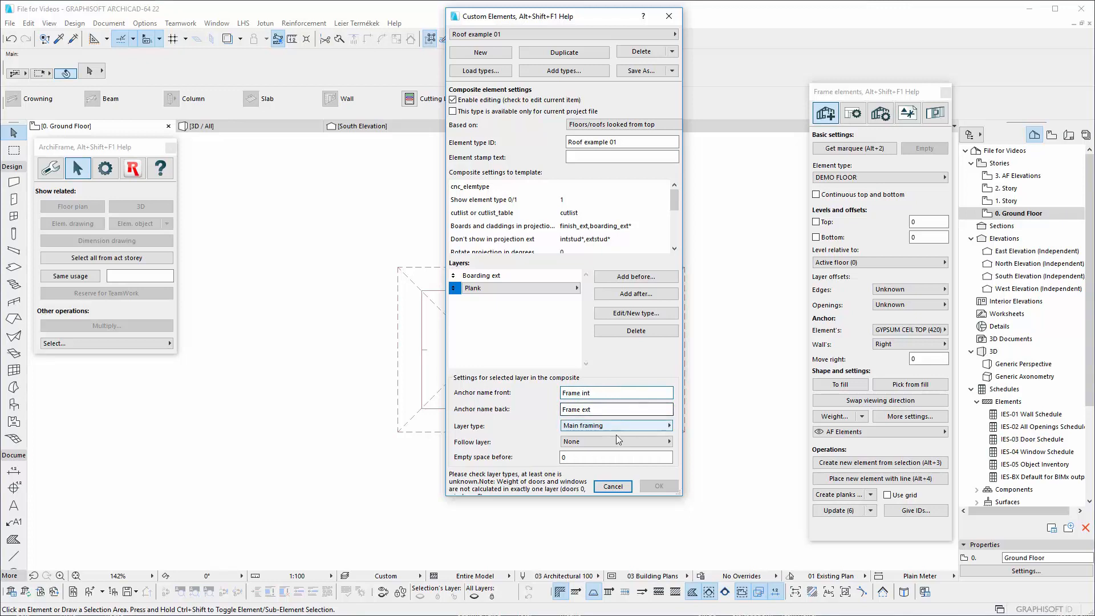
Make Boarding ext exterior boarding following the Plank core, back anchor 'Boarding ext', and confirm.
click(483, 275)
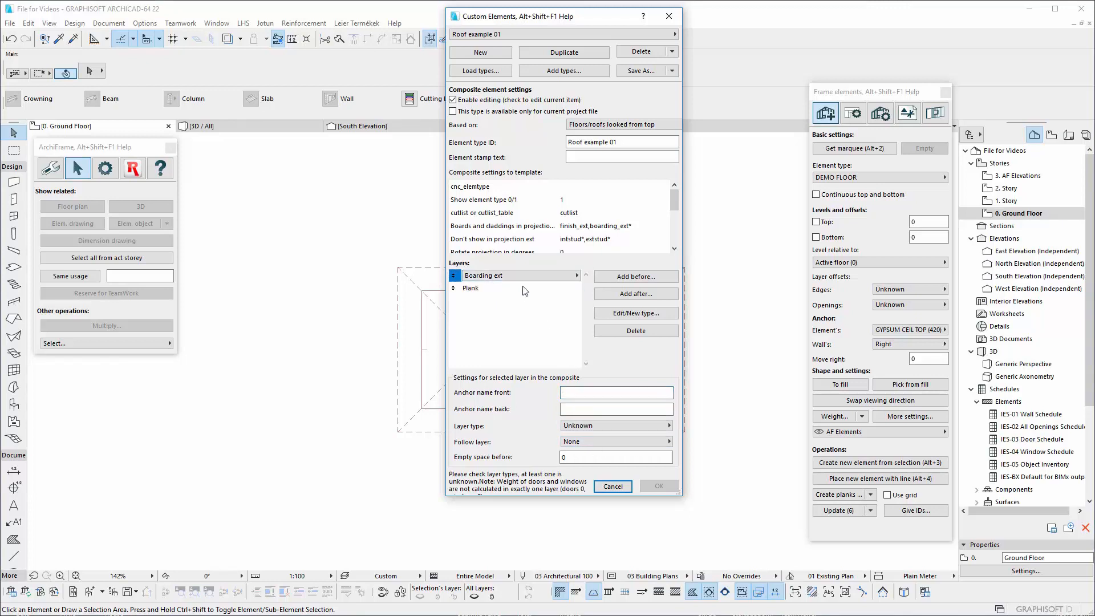
click(672, 426)
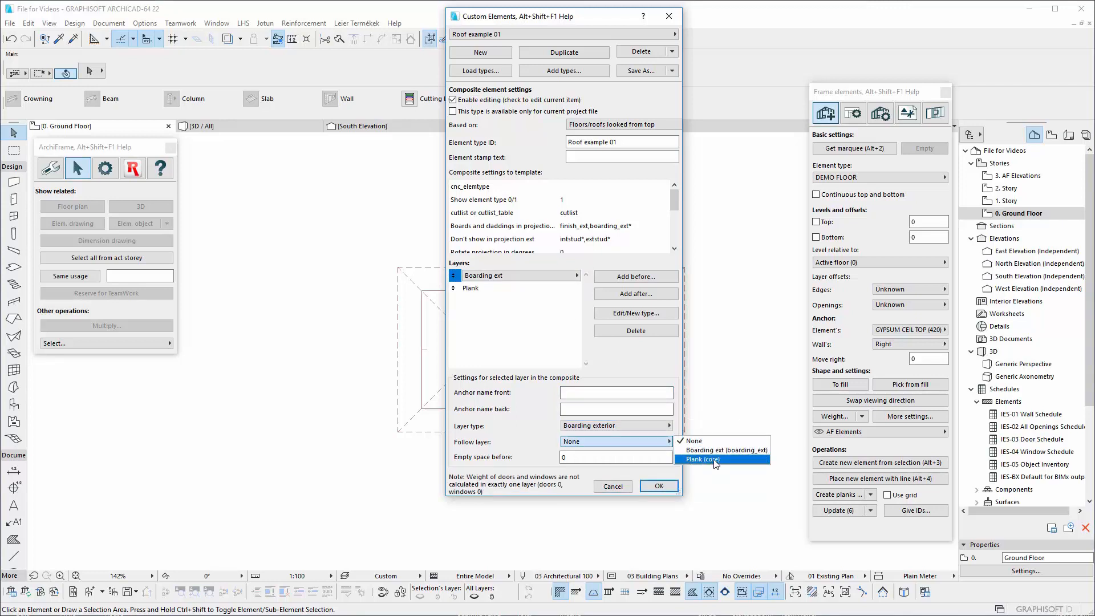
click(700, 459)
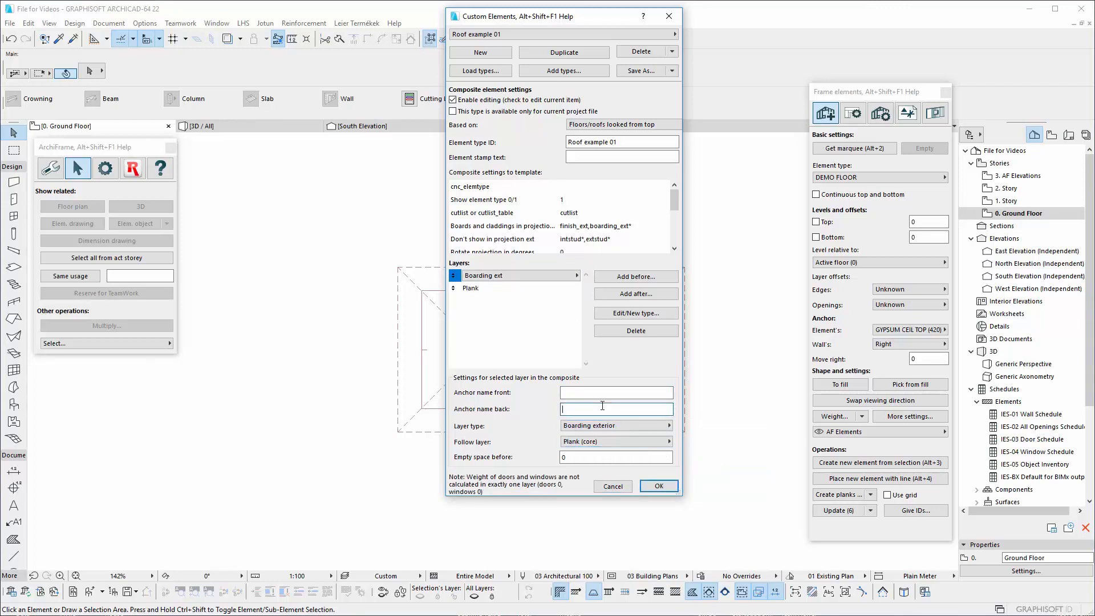
text(Bora)
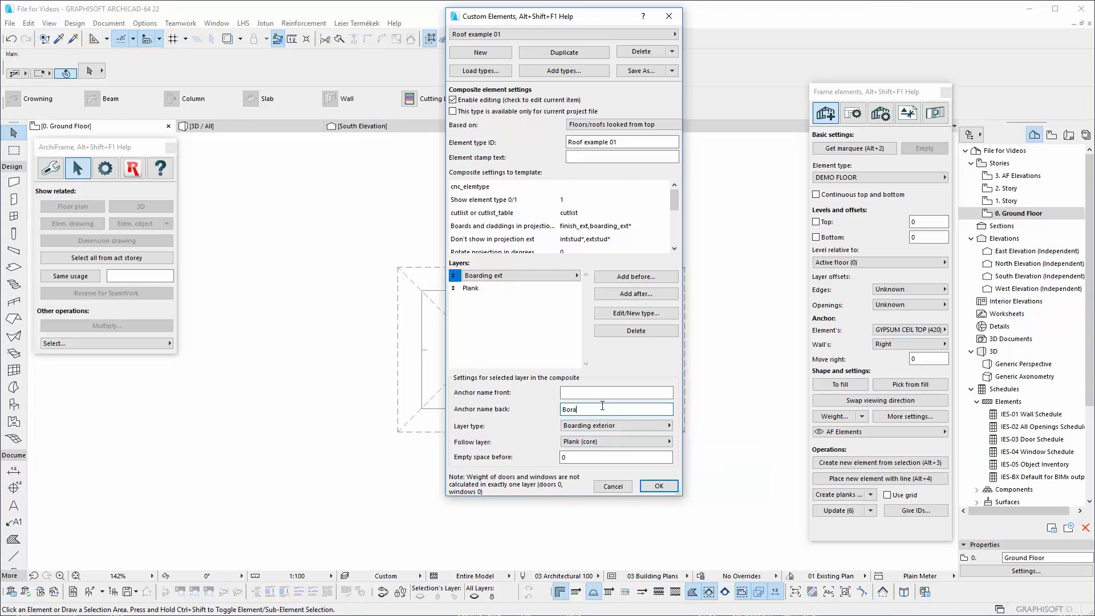
key(Backspace)
text(arding ext)
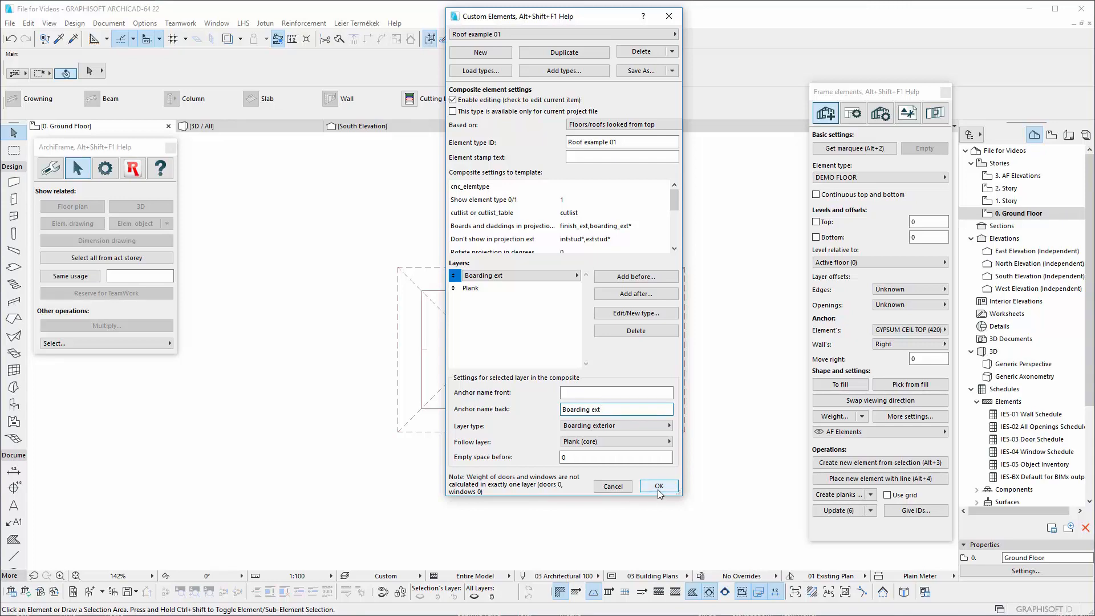
click(657, 486)
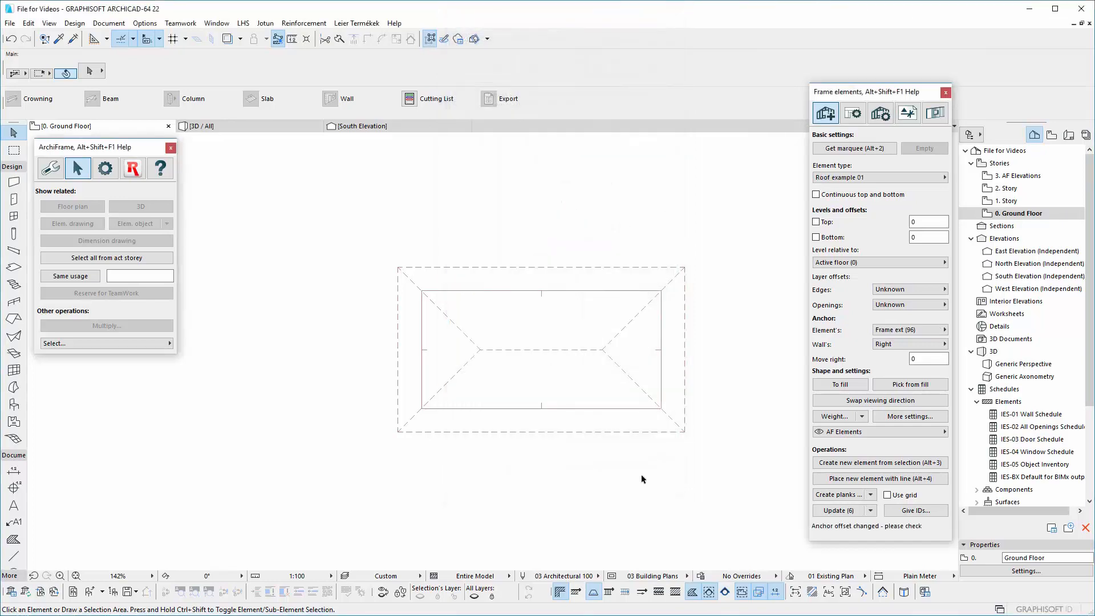
mouse_move(445, 410)
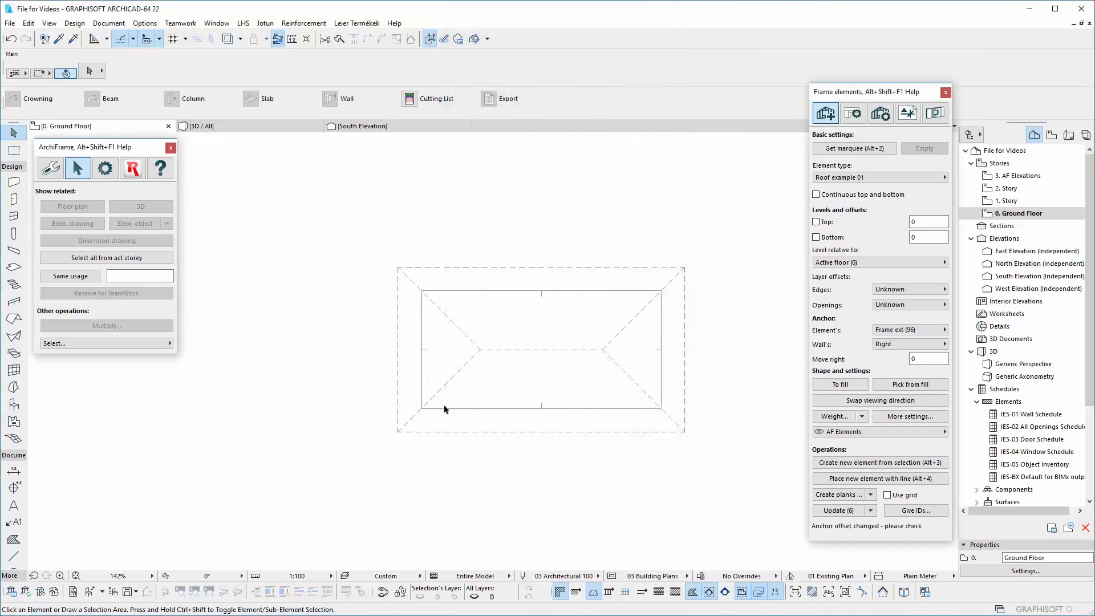
Split the selected hip roof into single-plane roofs, accepting the warning.
click(541, 350)
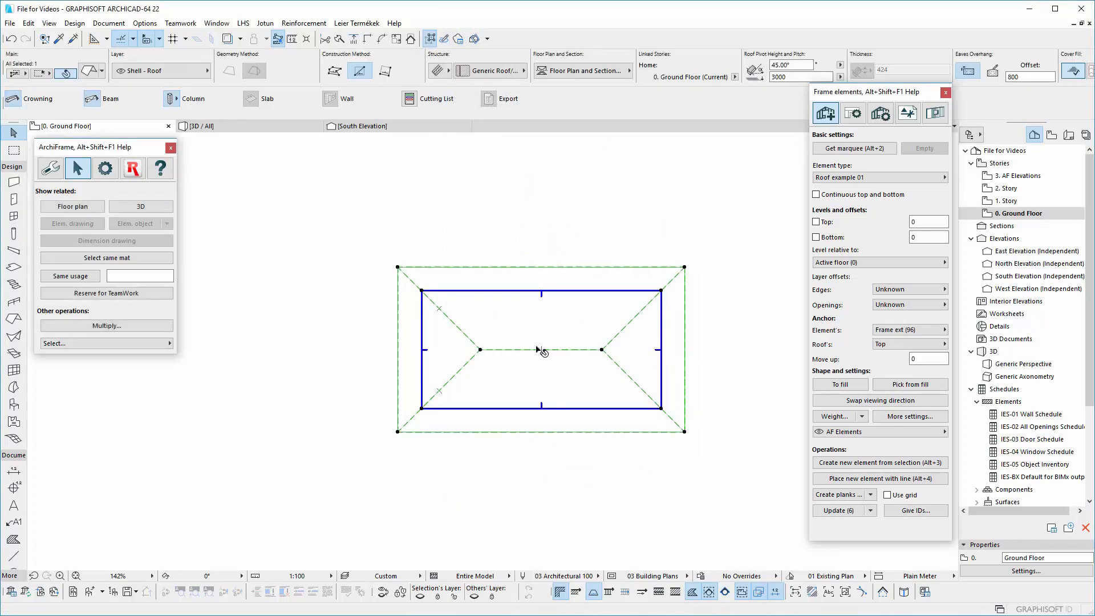
mouse_move(548, 302)
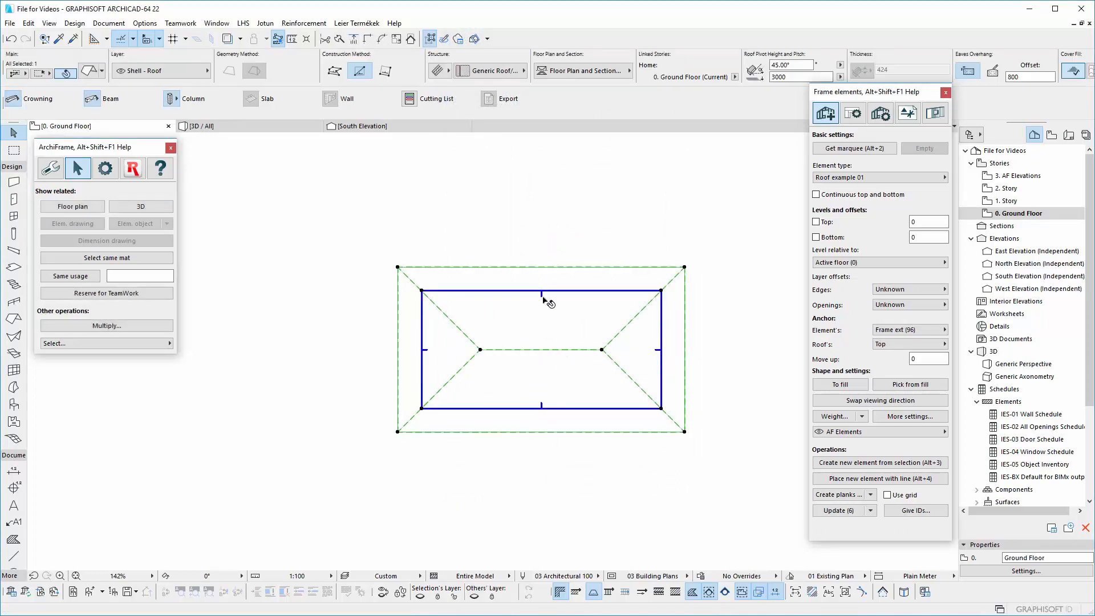
right_click(548, 302)
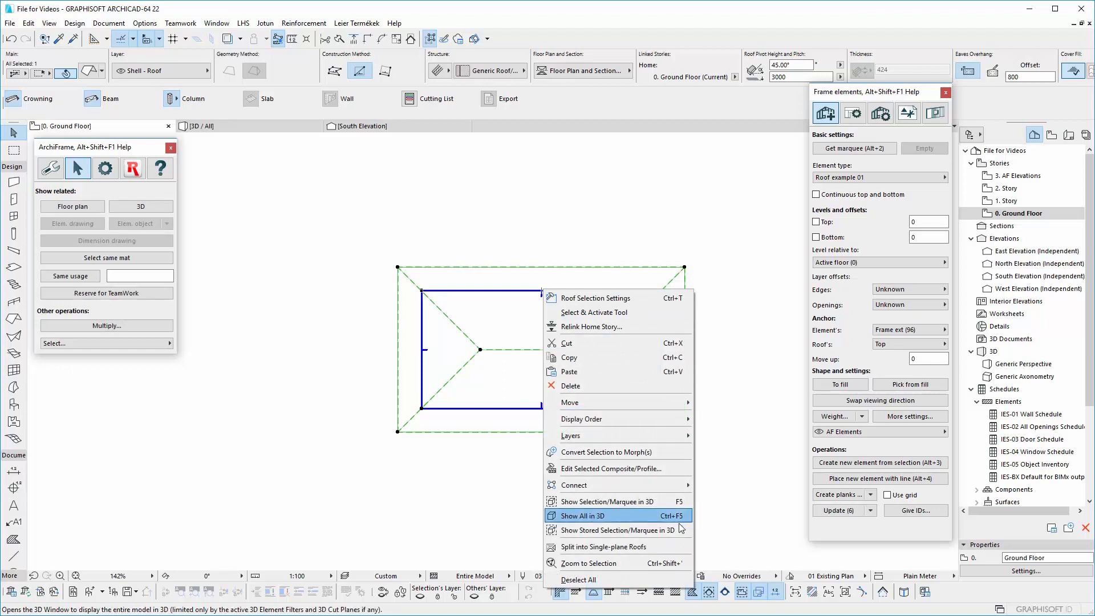
mouse_move(632, 547)
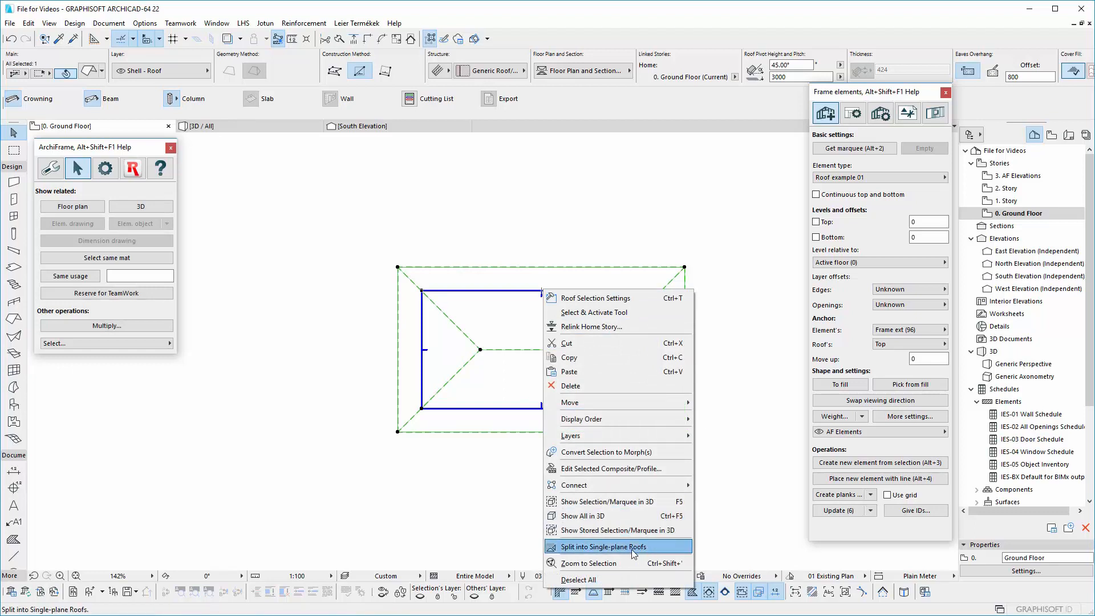
click(609, 547)
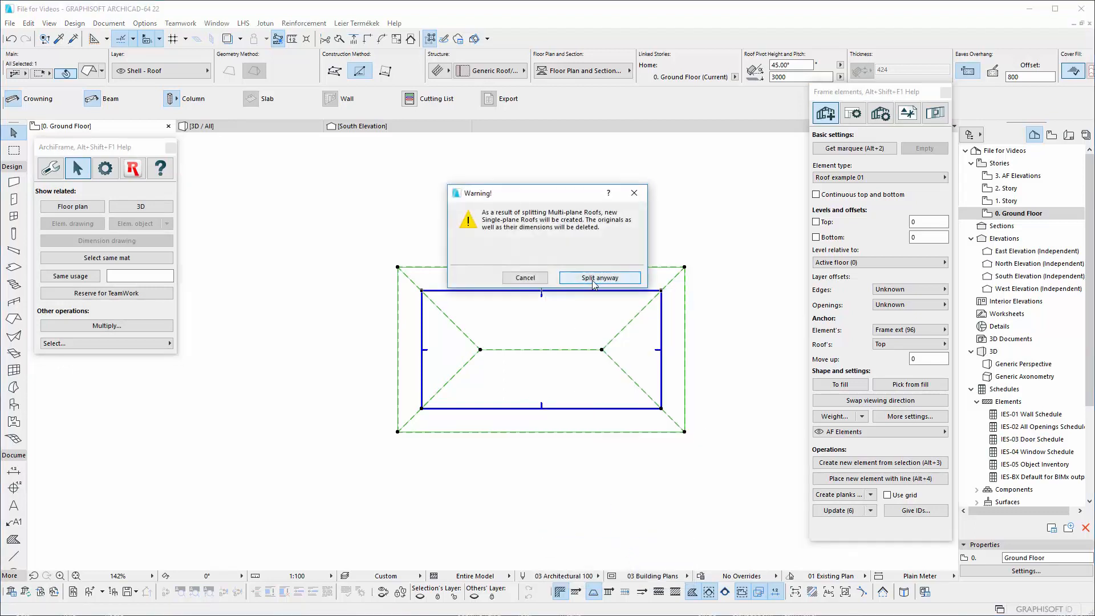
click(599, 277)
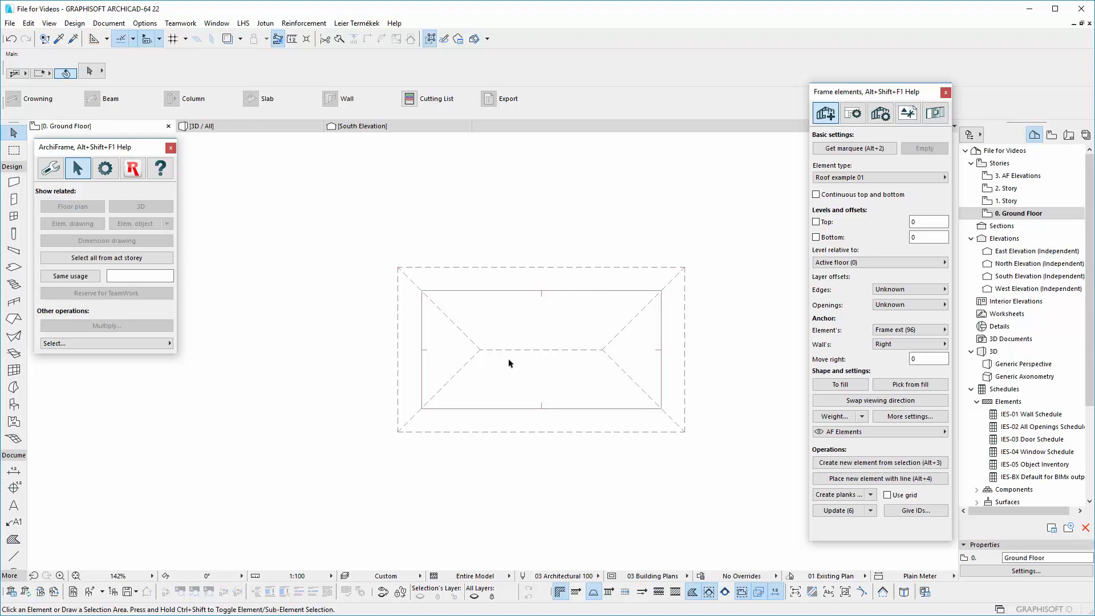
Convert the front roof plane into a Roof example 01 element along the eave, ID R01.
click(540, 349)
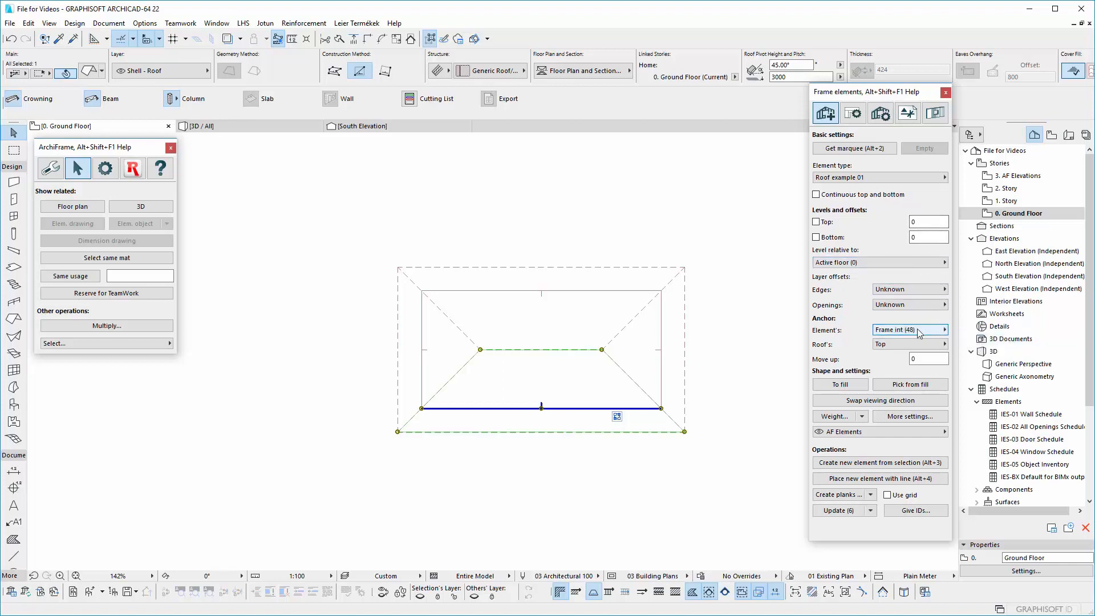
mouse_move(881, 463)
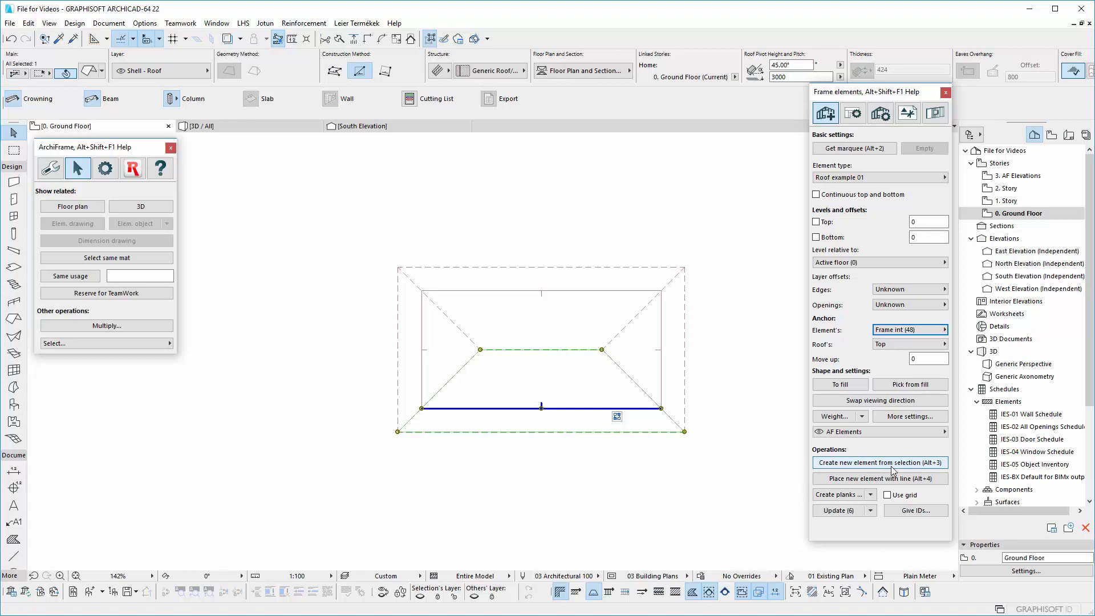
click(880, 479)
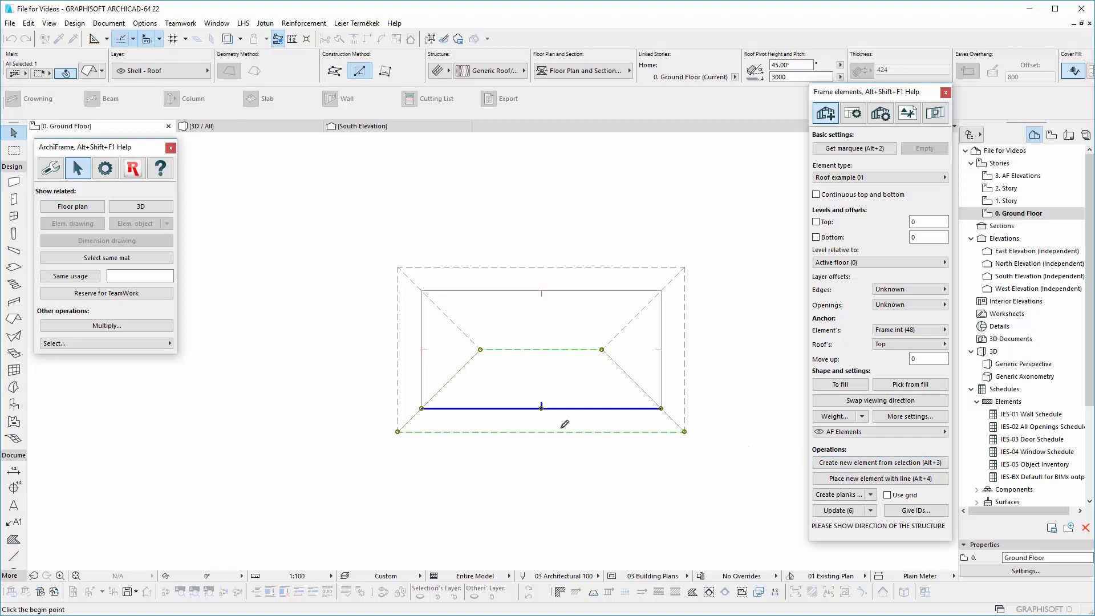
click(542, 431)
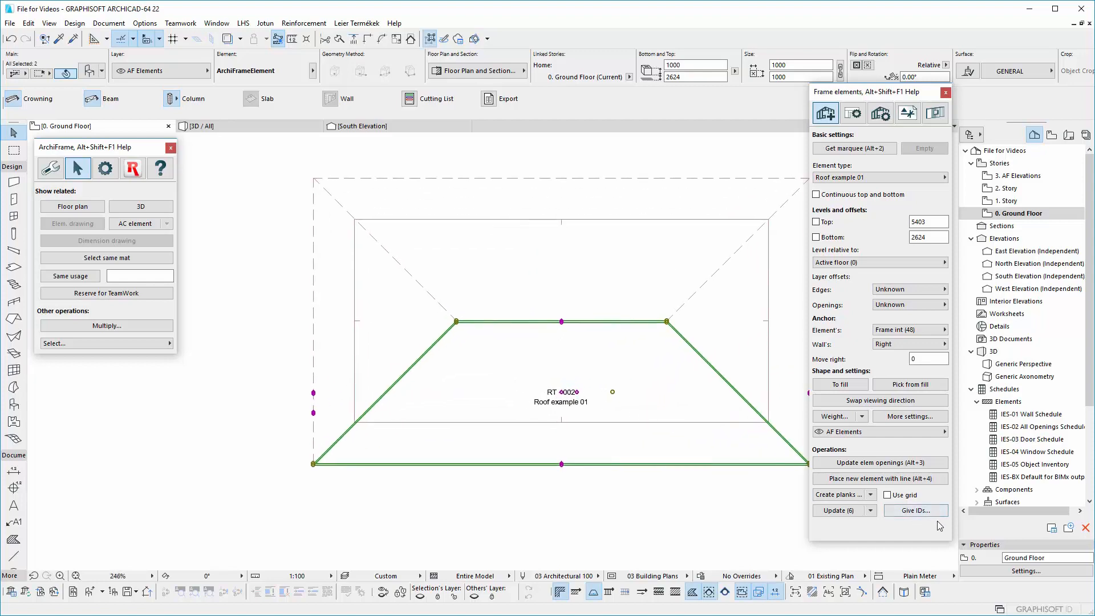
click(916, 511)
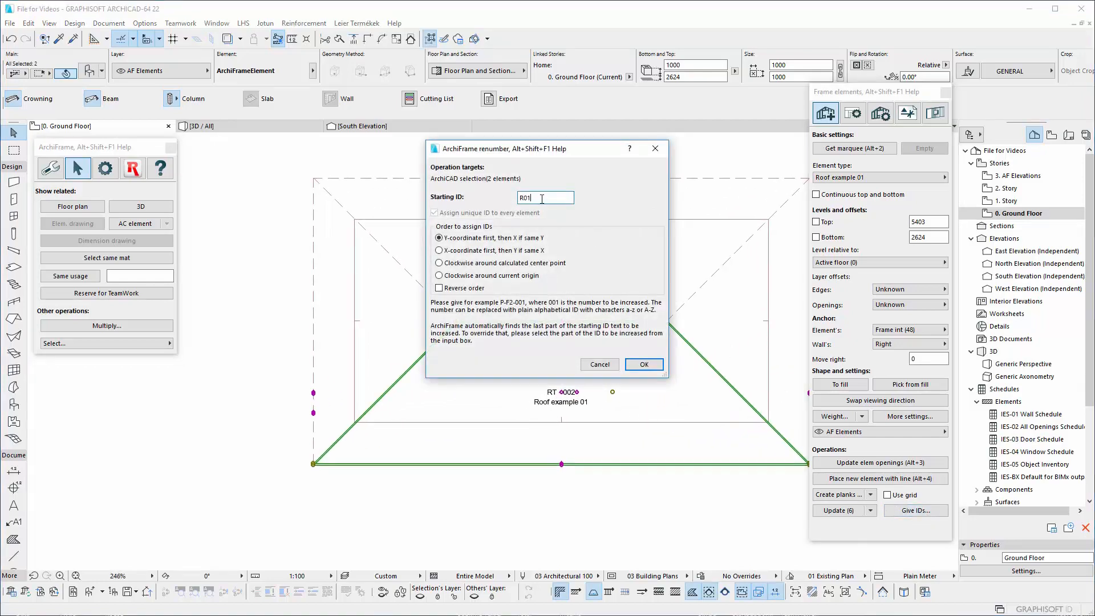
click(643, 364)
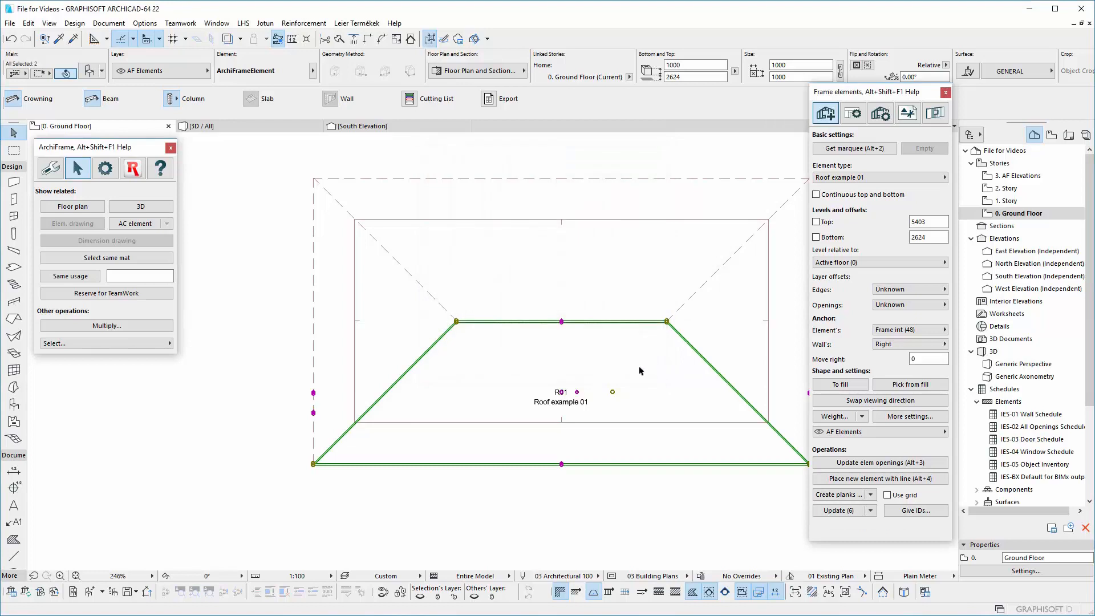
scroll(up, 3)
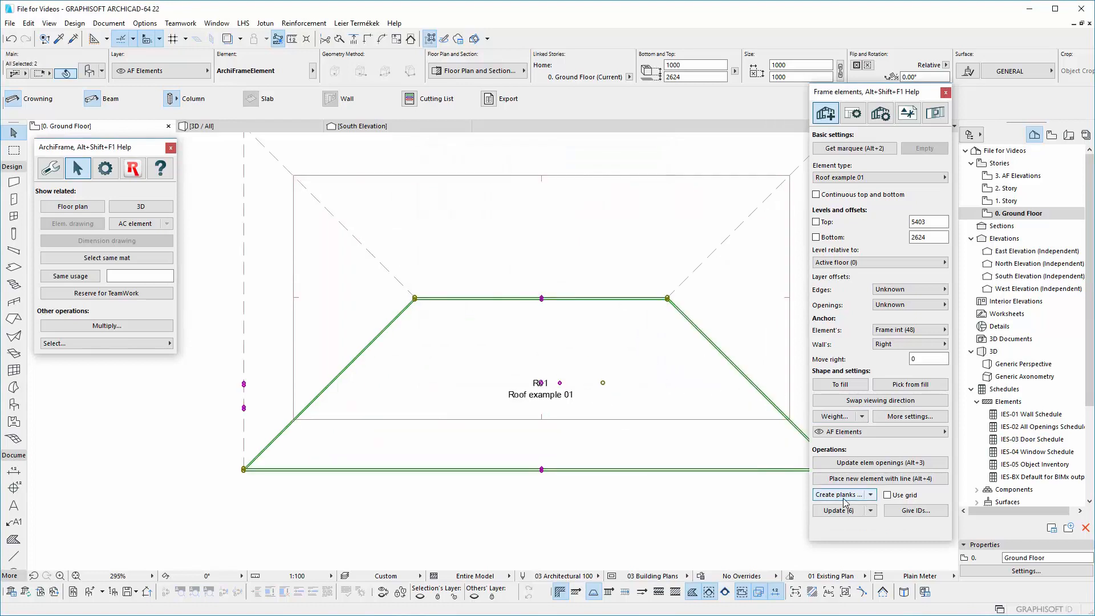
Generate planks on the R01 roof element and display them in the 3D window.
click(840, 510)
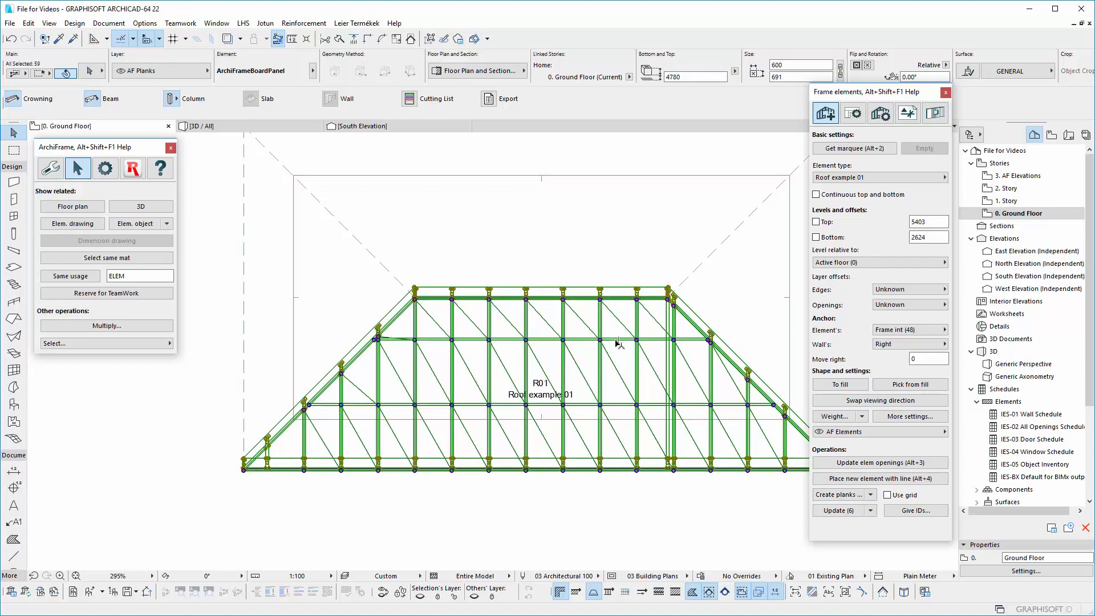
click(1021, 364)
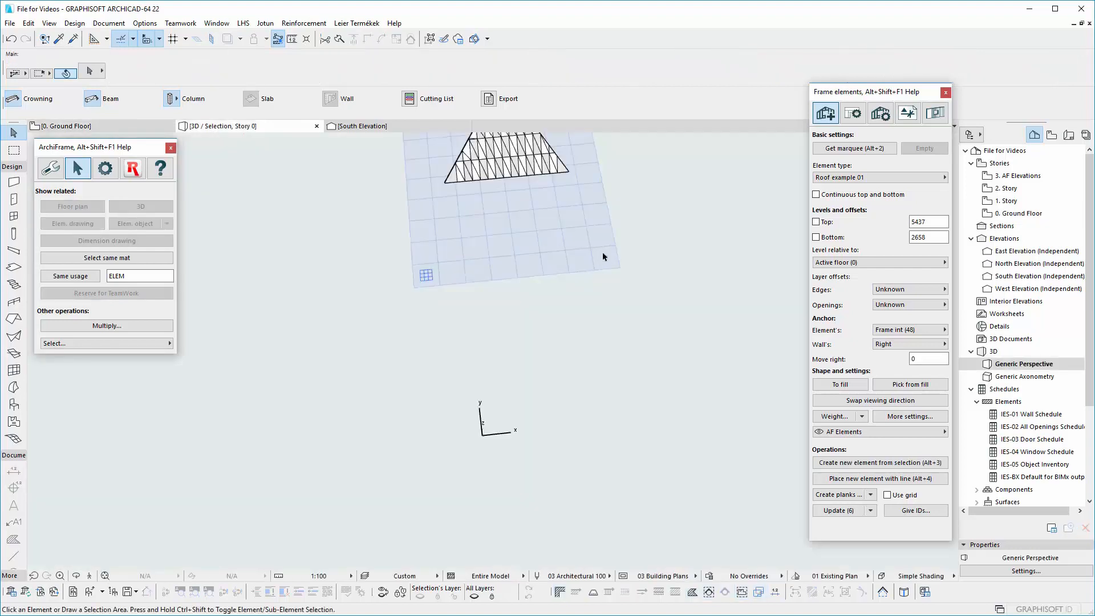